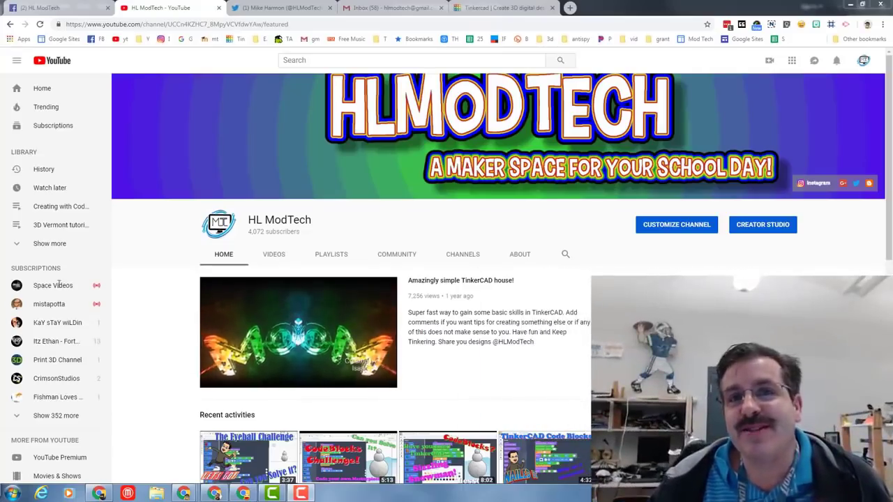
# Show the HL ModTech channel's Community posts with the TinkerCAD Pickup Truck poll at 50%
pyautogui.click(397, 254)
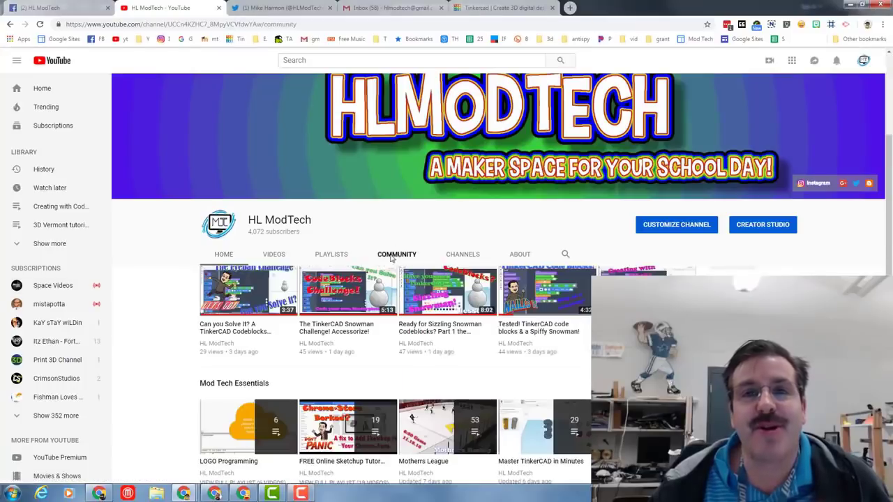
pyautogui.click(396, 253)
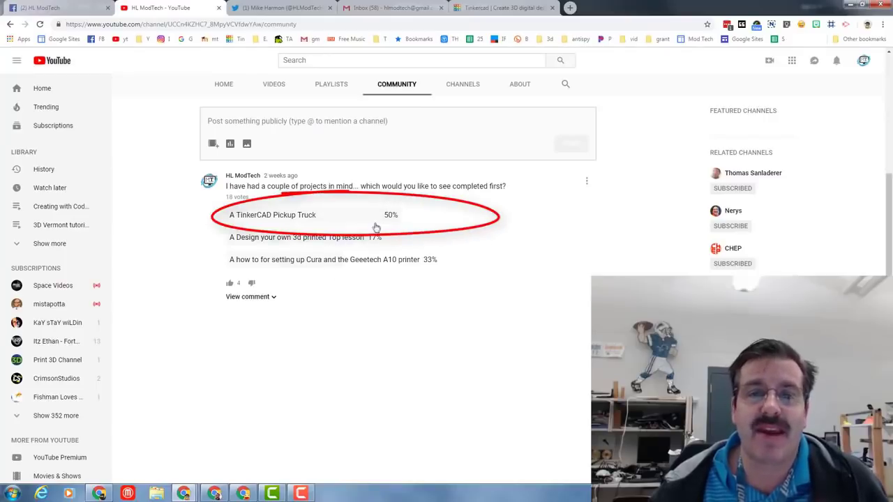
pyautogui.moveTo(342, 240)
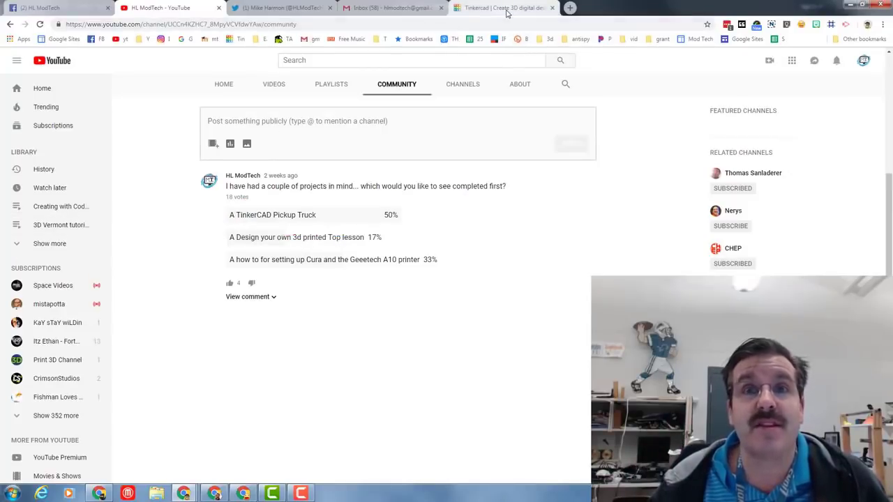
# Create a new blank design from the dashboard and rename it 'truck mdh2'
pyautogui.click(503, 9)
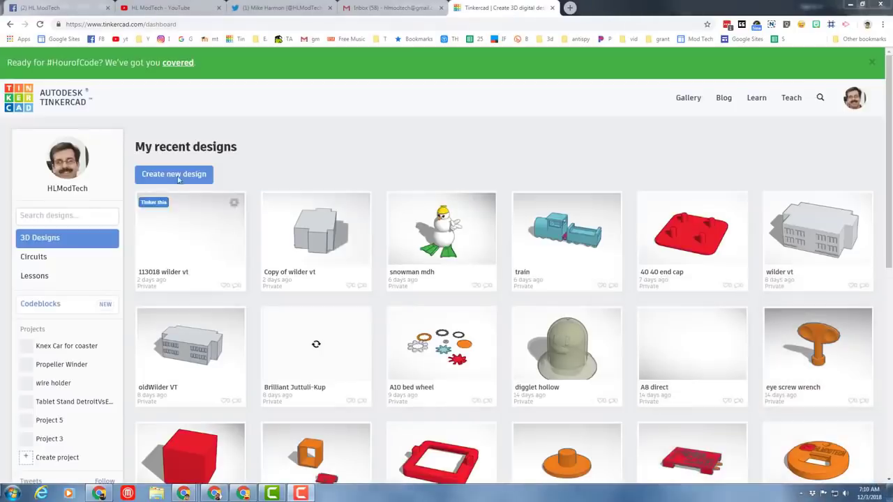
pyautogui.click(173, 173)
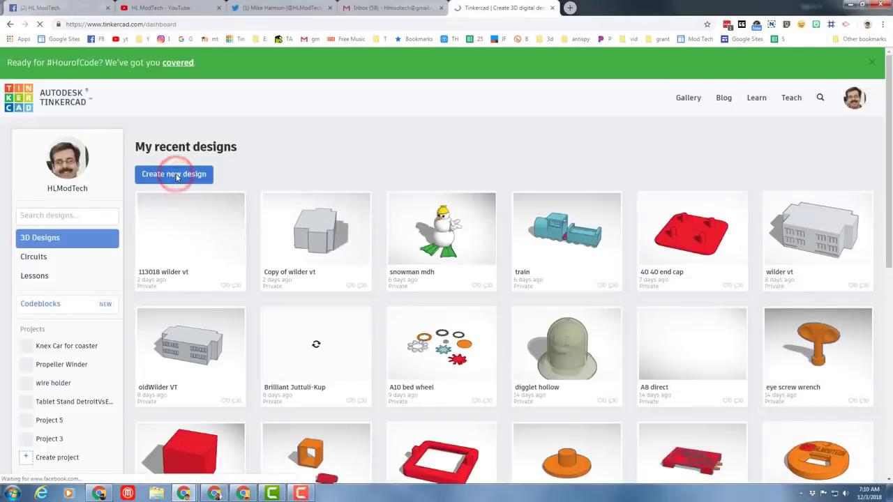
pyautogui.click(173, 173)
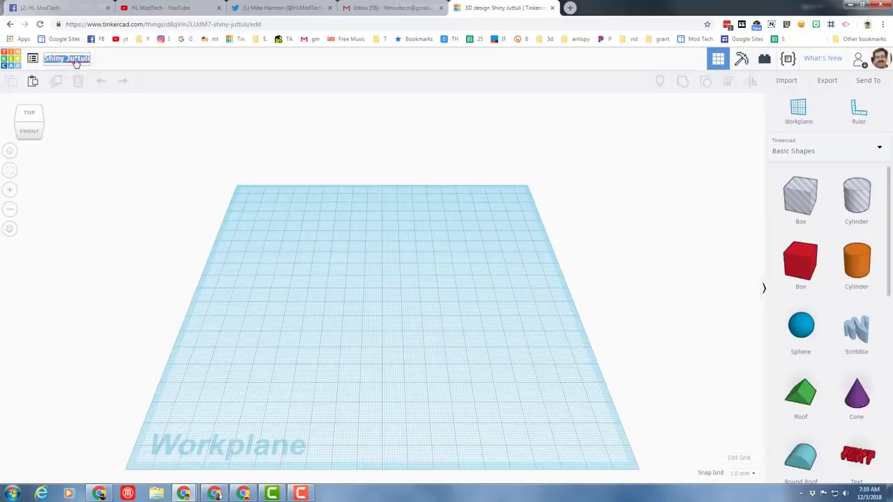
pyautogui.write('truck mdh2')
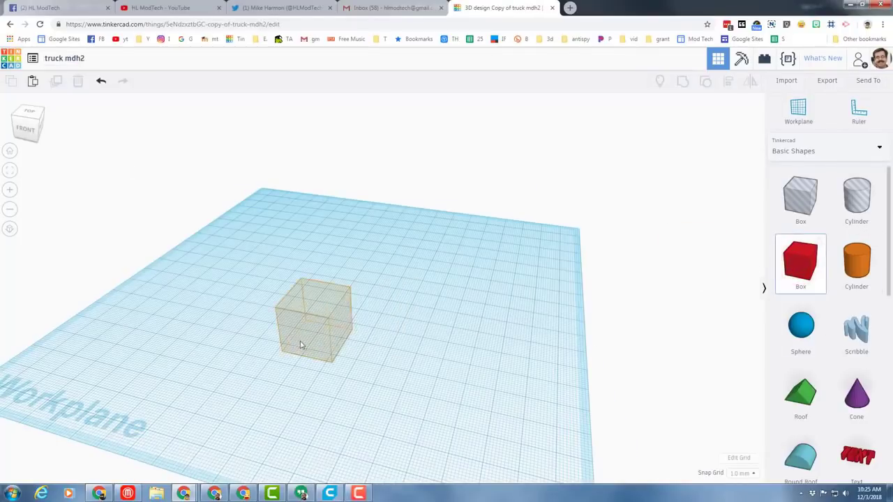
# Make the box a 95-long low slab with rounded corners and choose a body colour
pyautogui.click(314, 317)
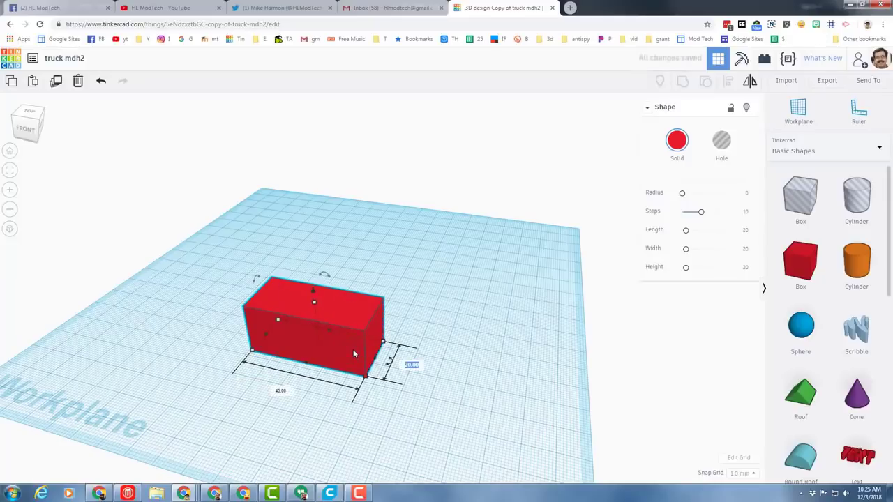
pyautogui.write('95')
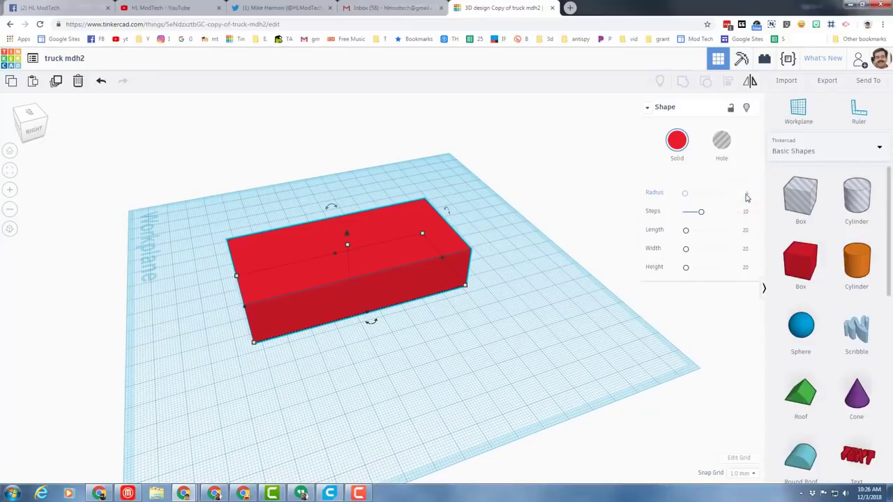
pyautogui.moveTo(685, 193); pyautogui.dragTo(689, 192)
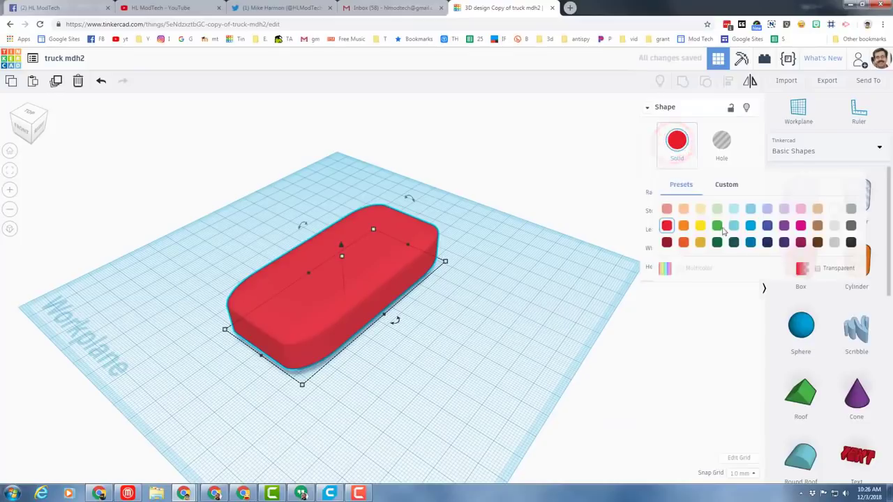
pyautogui.click(750, 224)
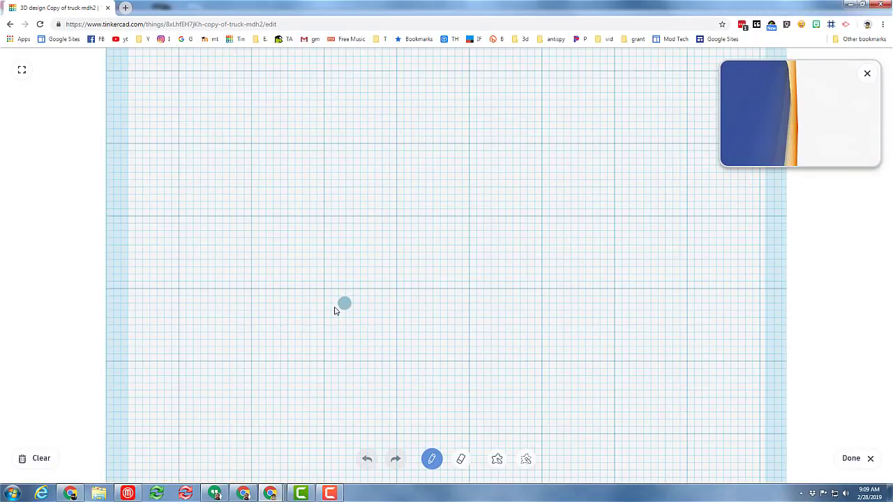
# Scribble the cab's back, roof and front edges, then fill the outline as a solid shape
pyautogui.moveTo(343, 304); pyautogui.dragTo(346, 260)
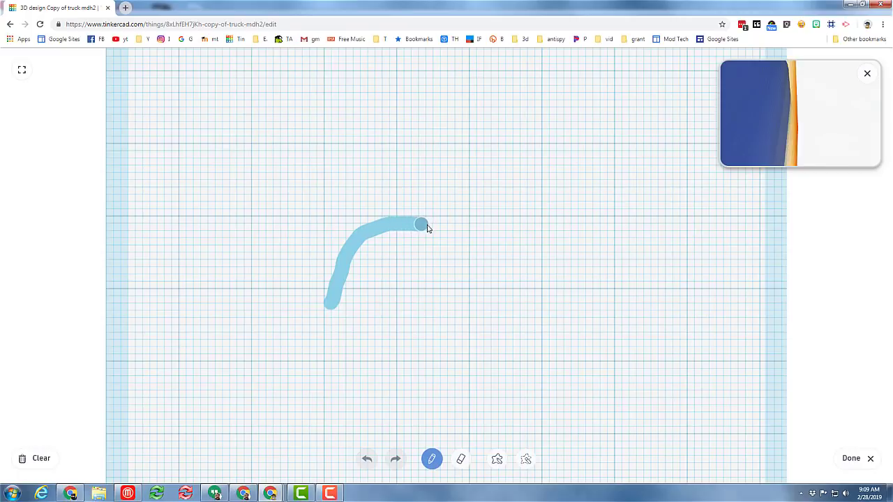
pyautogui.moveTo(421, 224); pyautogui.dragTo(439, 309)
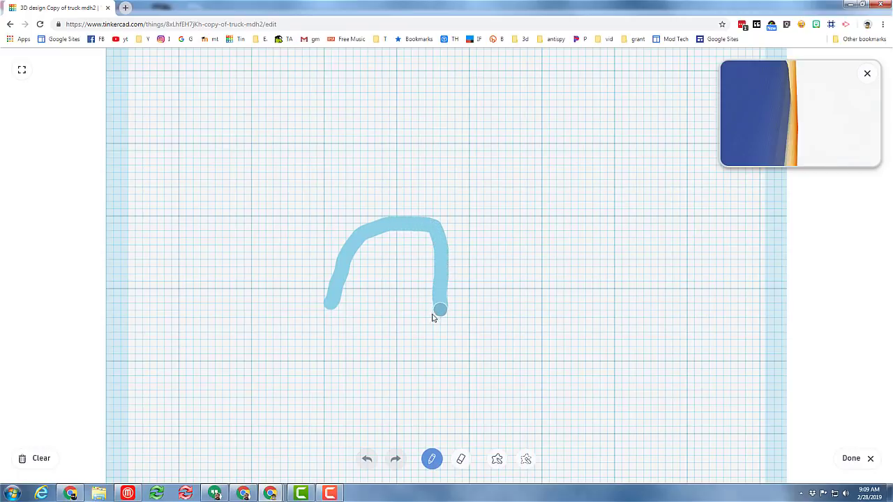
pyautogui.moveTo(440, 310); pyautogui.dragTo(332, 301)
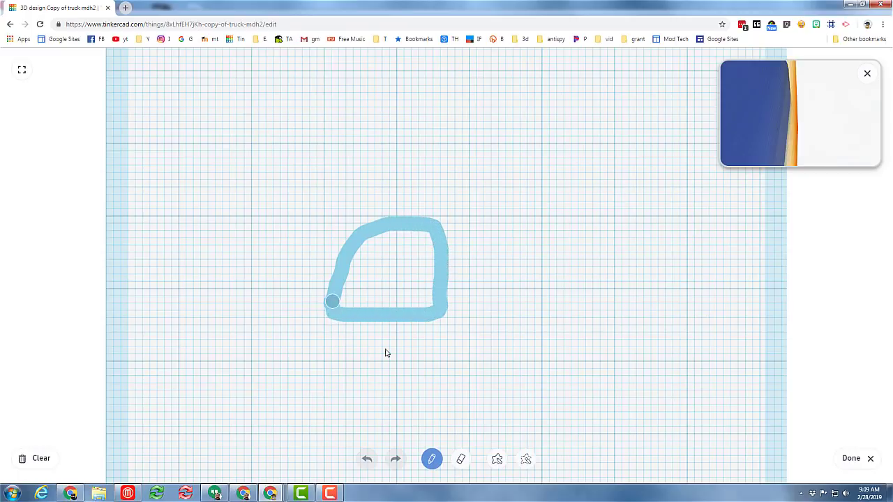
pyautogui.click(496, 459)
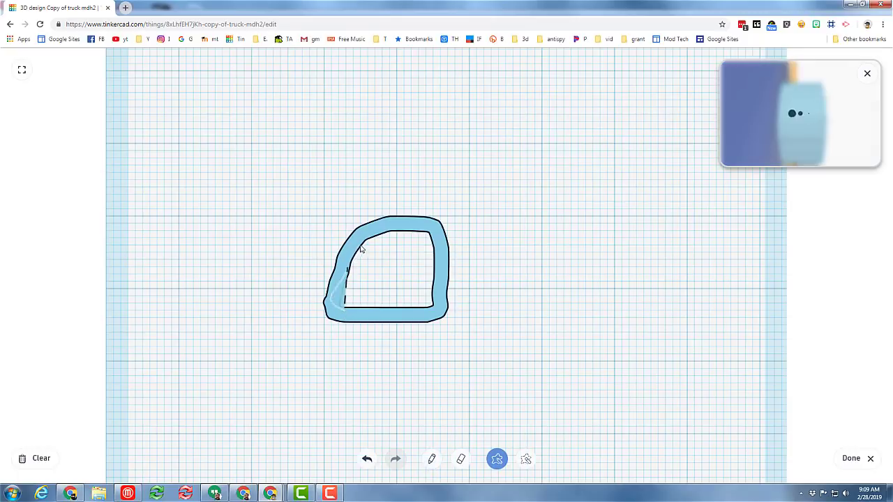
pyautogui.moveTo(342, 306); pyautogui.dragTo(439, 237)
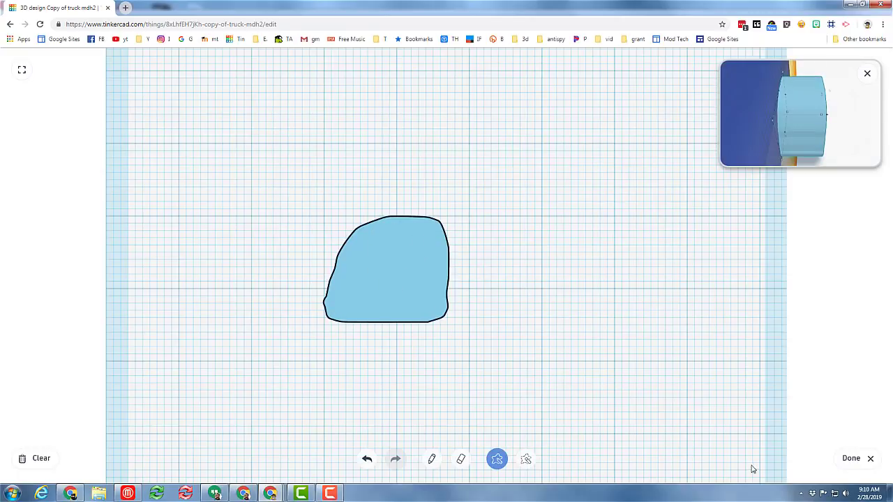
# Finish the sketch, stand the cab on the body and colour both pieces blue
pyautogui.click(851, 457)
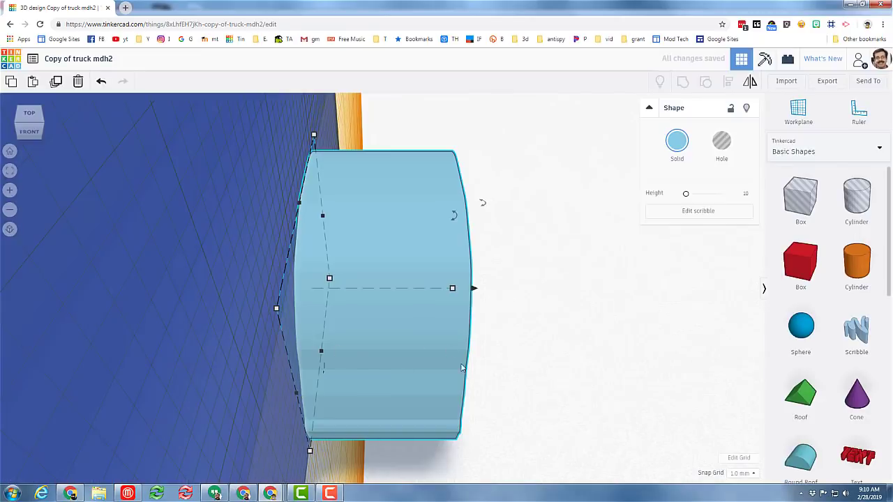
pyautogui.moveTo(114, 204)
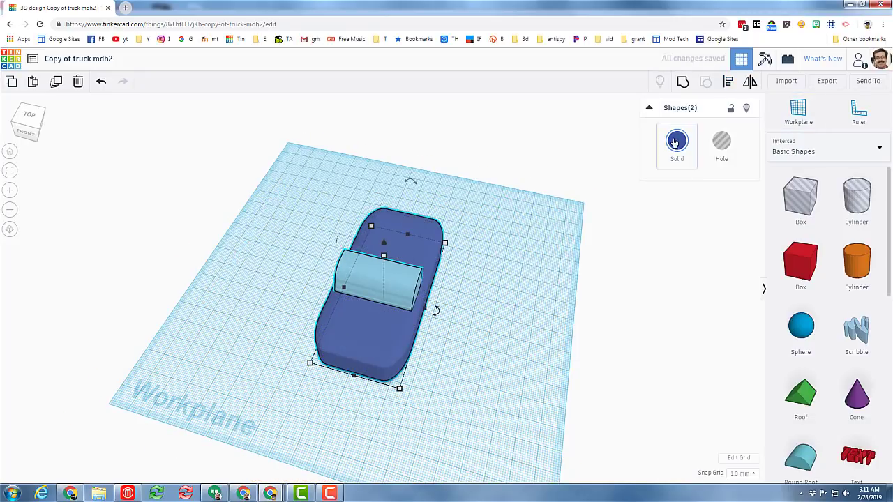
pyautogui.click(675, 140)
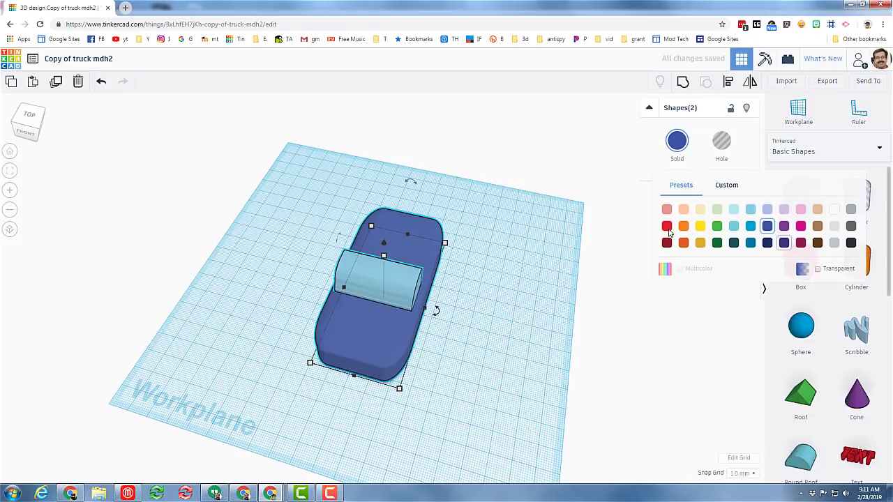
pyautogui.click(666, 226)
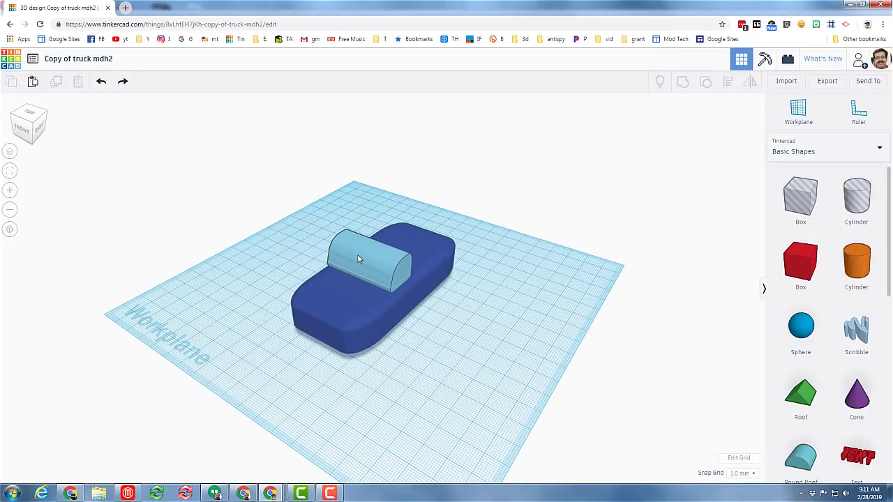
pyautogui.click(360, 258)
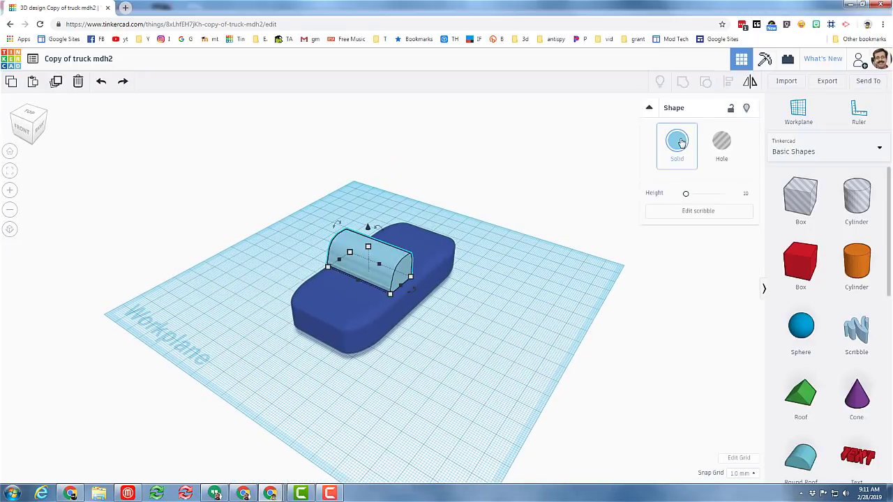
pyautogui.click(675, 140)
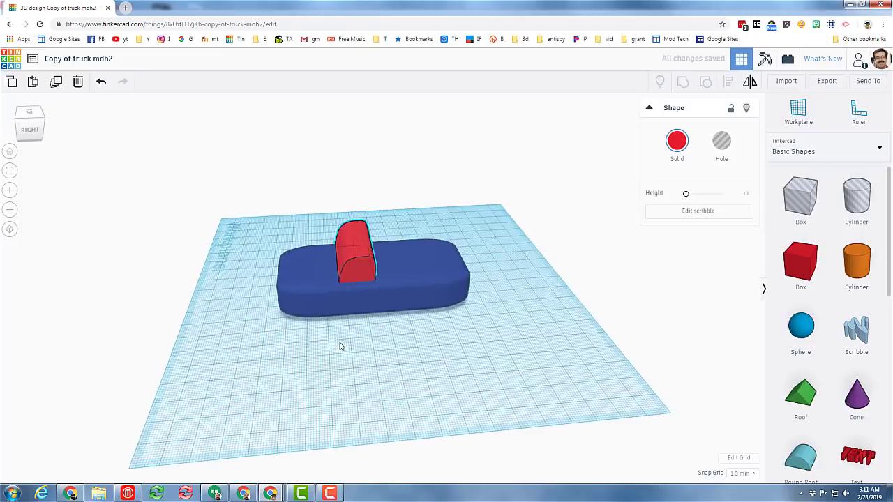
pyautogui.click(360, 251)
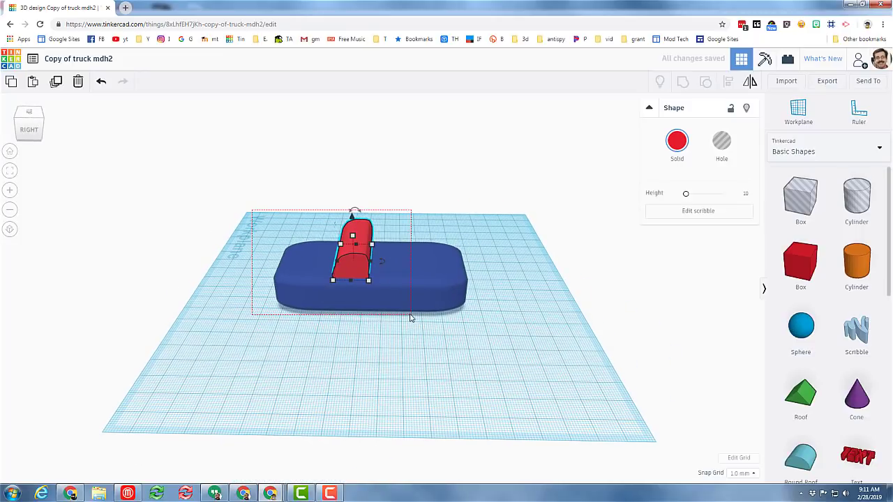
# Group the cab and body into one shape
pyautogui.click(683, 81)
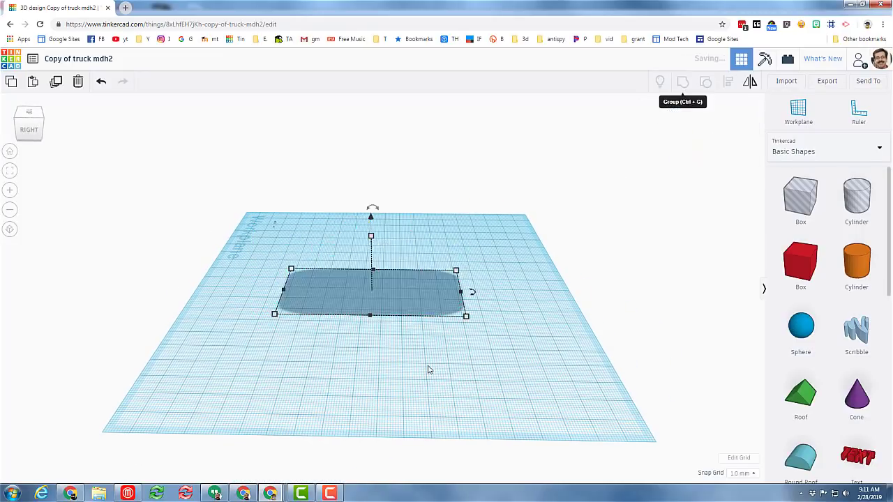
pyautogui.click(682, 80)
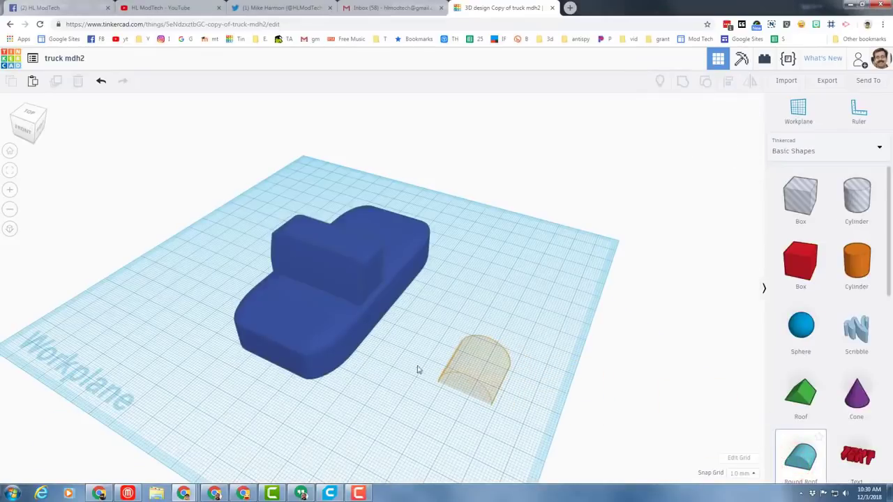
# Drop a round-roof hole, rotate it and set it against the truck body as the front wheel well
pyautogui.click(477, 370)
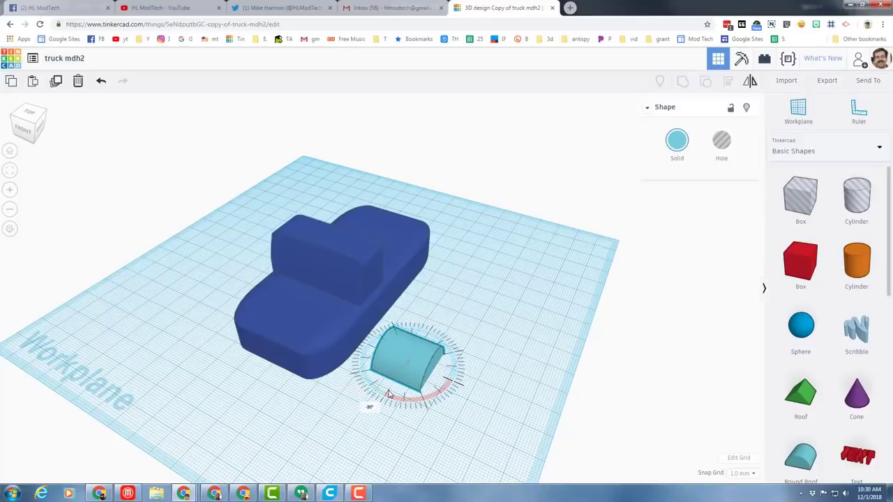
pyautogui.click(408, 360)
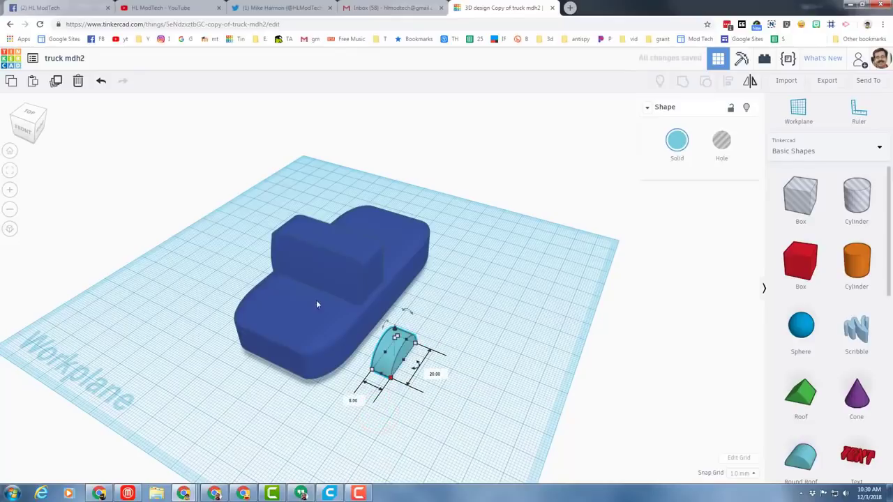
pyautogui.moveTo(410, 361)
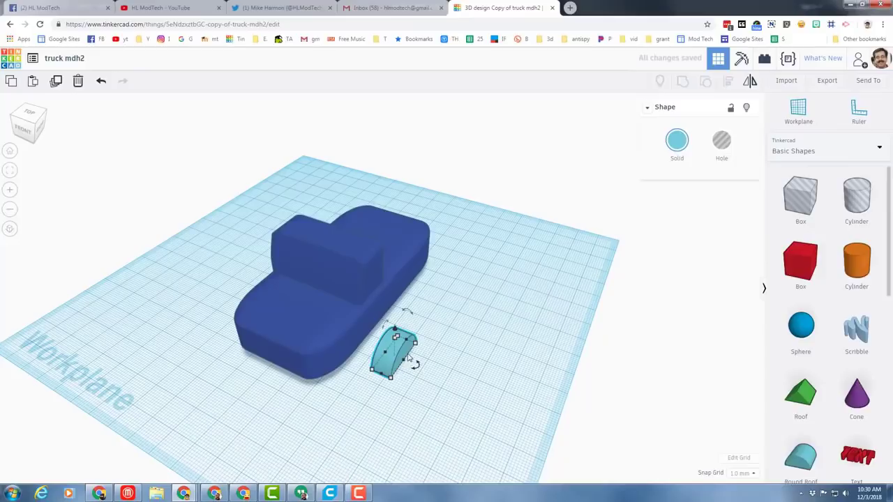
pyautogui.moveTo(398, 348); pyautogui.dragTo(363, 348)
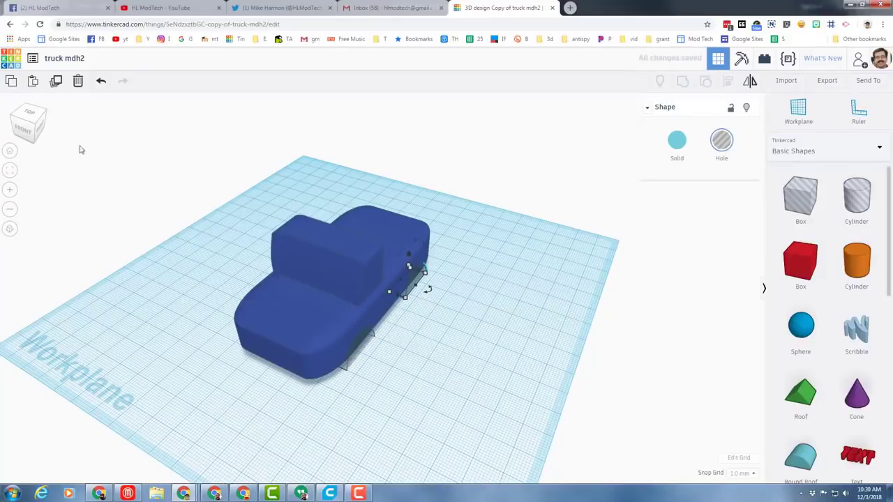
# From the side view, duplicate and position the rear wheel-well hole along the body
pyautogui.click(30, 125)
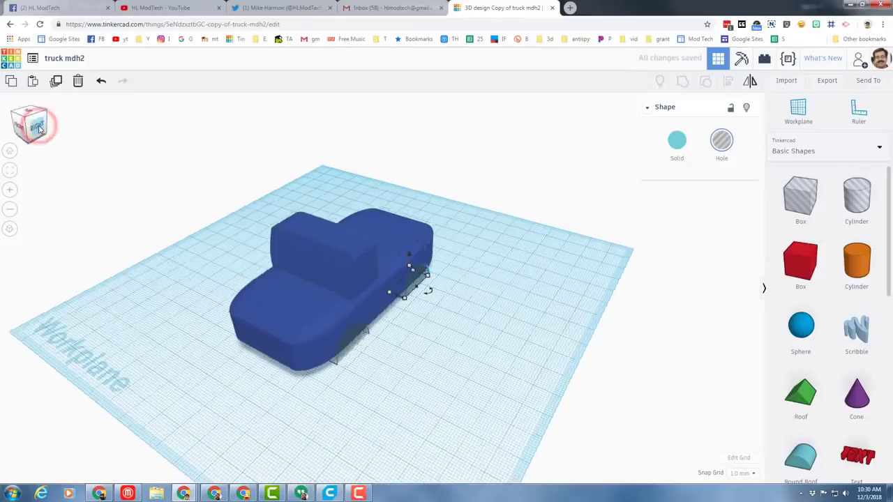
pyautogui.click(34, 124)
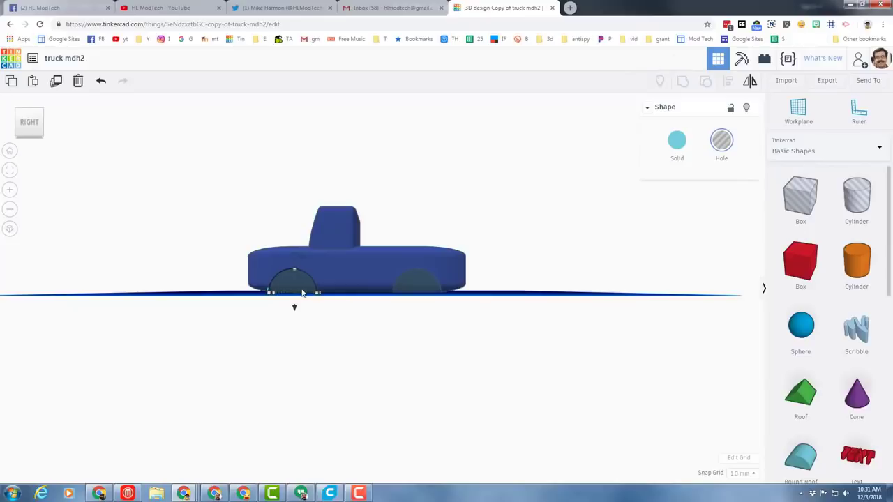
pyautogui.click(410, 288)
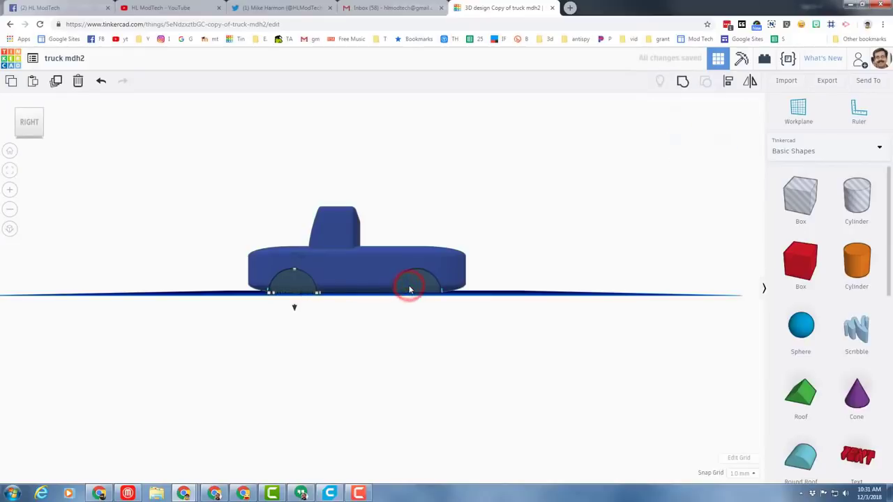
pyautogui.click(682, 80)
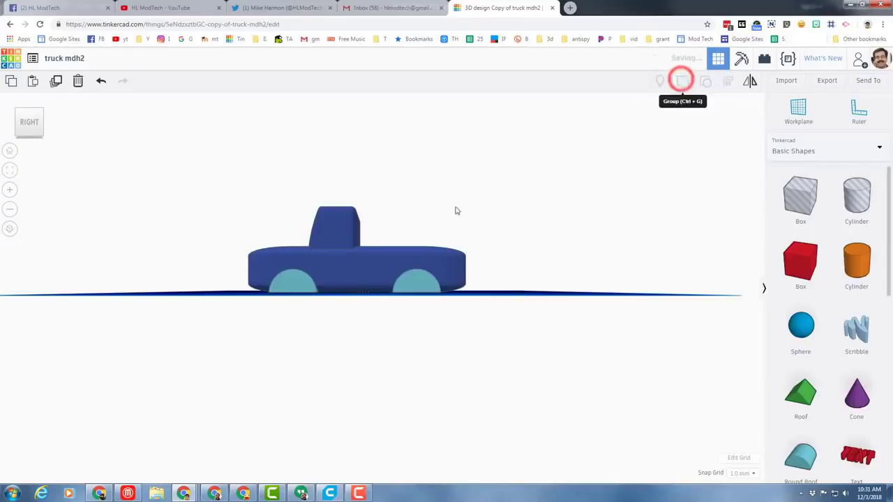
# Group the body with both wheel-well holes to cut the wheel arches
pyautogui.click(680, 80)
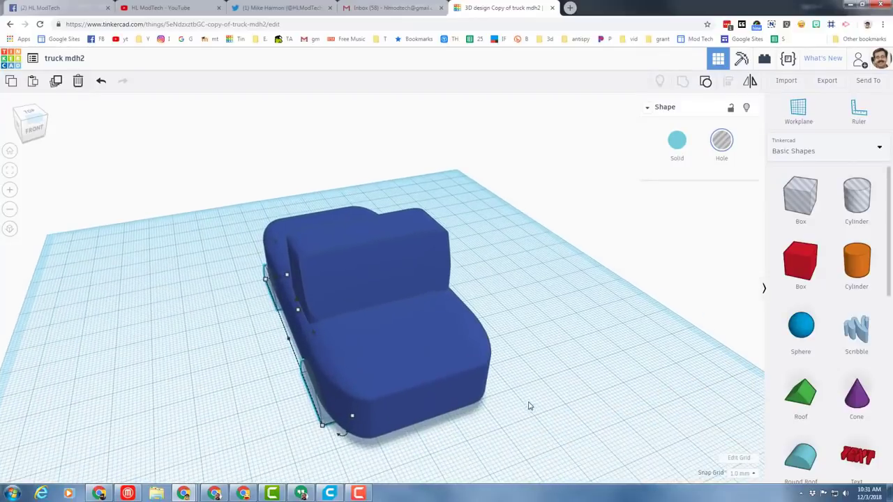
pyautogui.moveTo(530, 405); pyautogui.dragTo(444, 424)
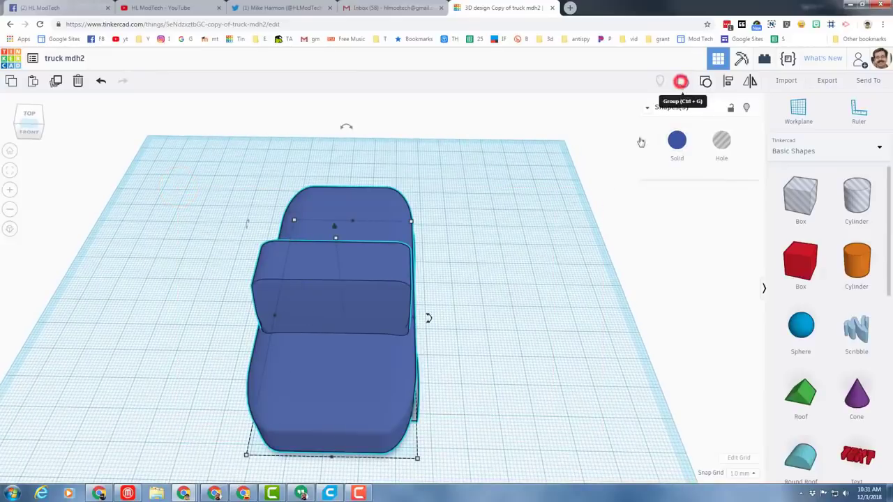
pyautogui.click(680, 81)
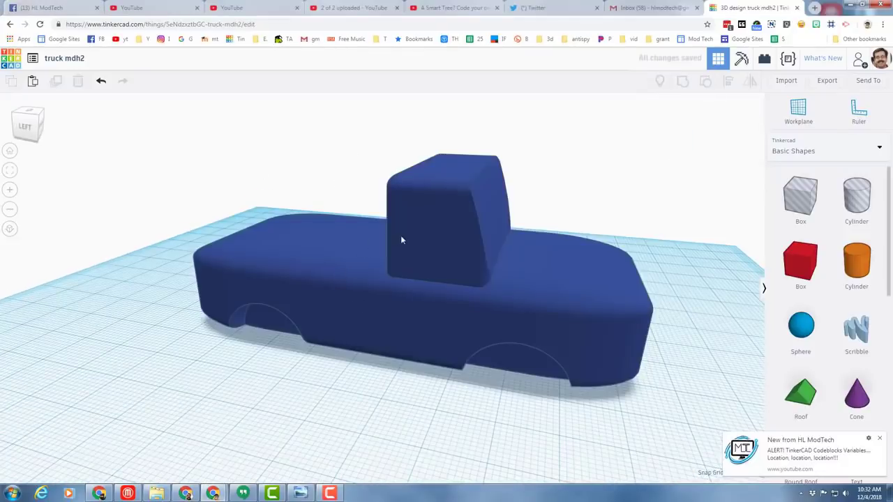
pyautogui.moveTo(334, 243)
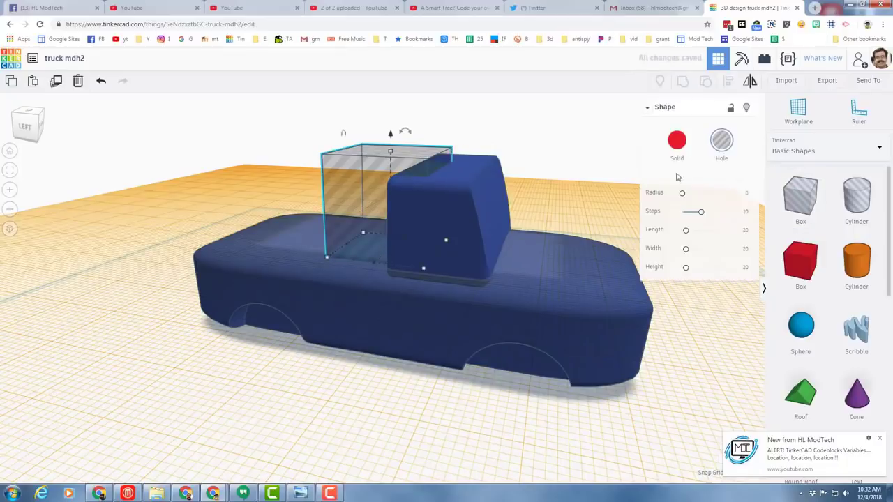
# Give the window hole box radius 2, place it through the cab sides and group it into the truck
pyautogui.click(736, 194)
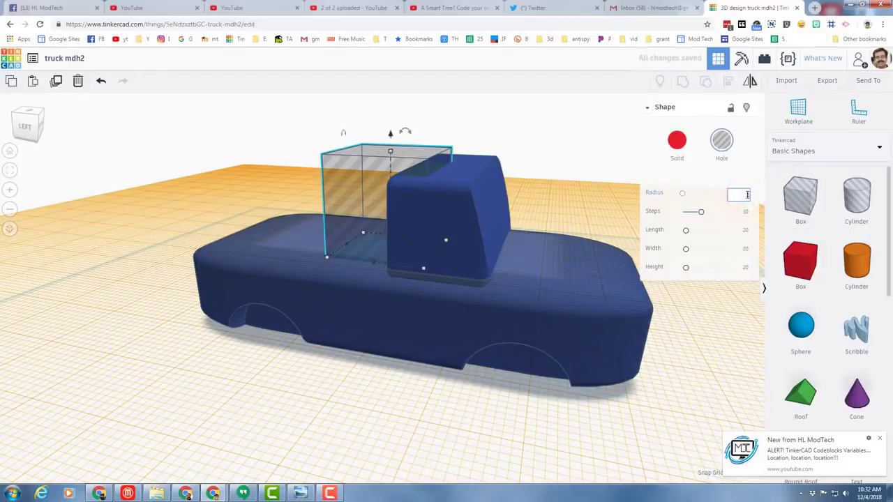
pyautogui.write('2')
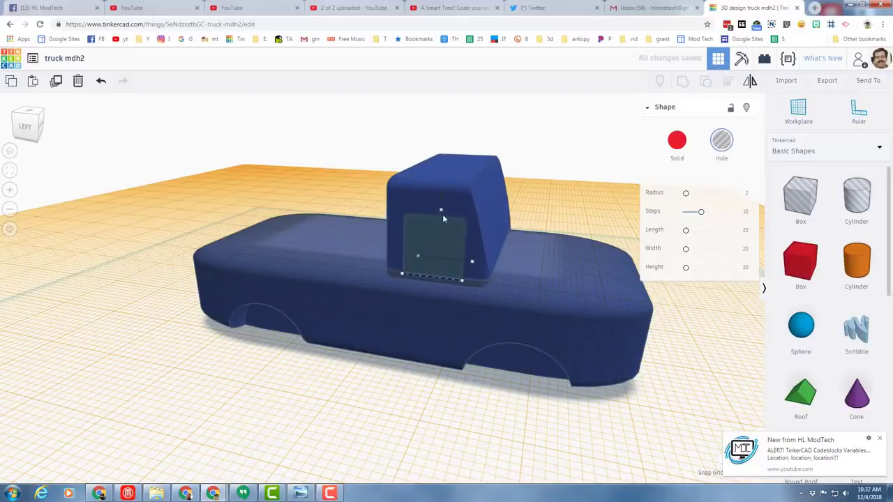
pyautogui.moveTo(443, 198)
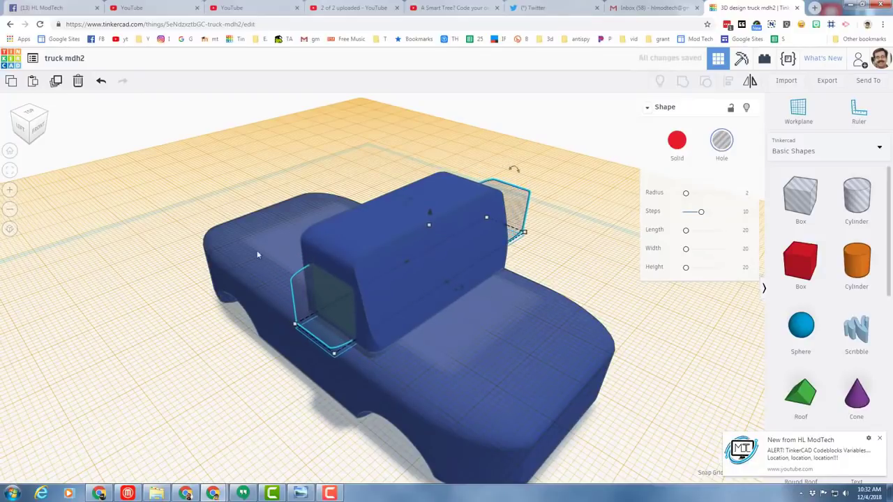
pyautogui.moveTo(430, 229)
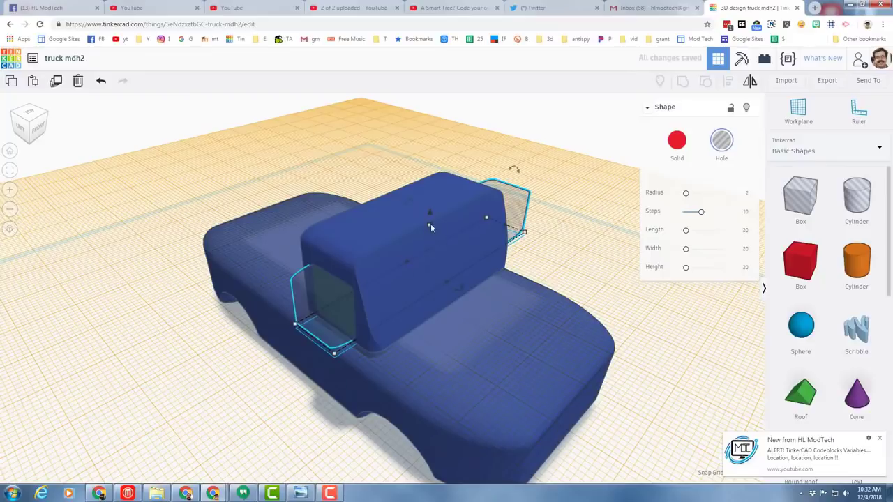
pyautogui.click(430, 223)
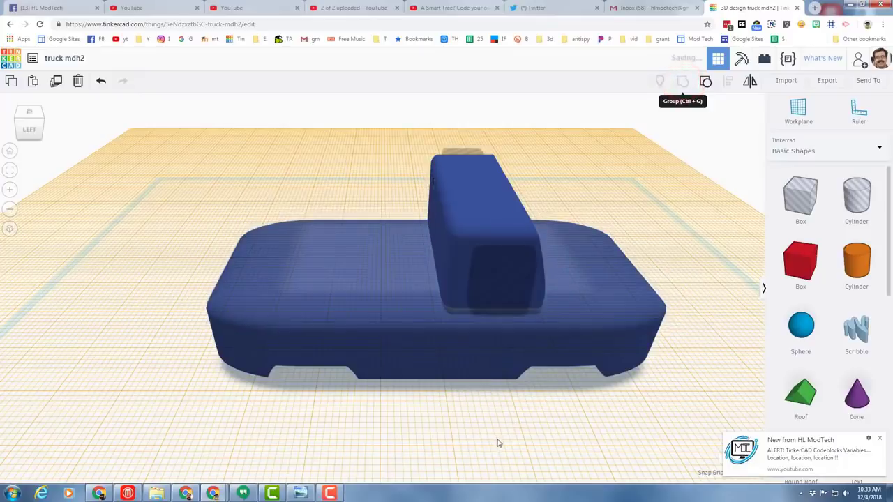
pyautogui.click(469, 284)
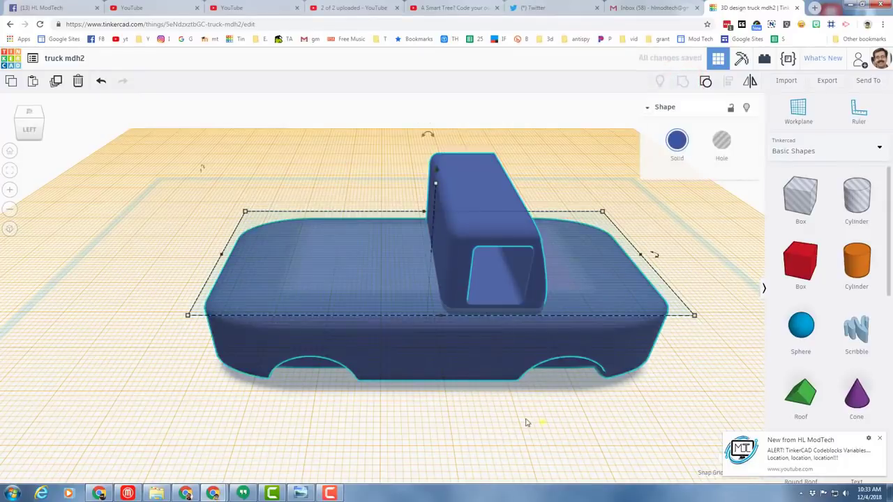
# Tilt the view and reset the workplane to the ground grid
pyautogui.moveTo(527, 421); pyautogui.dragTo(605, 424)
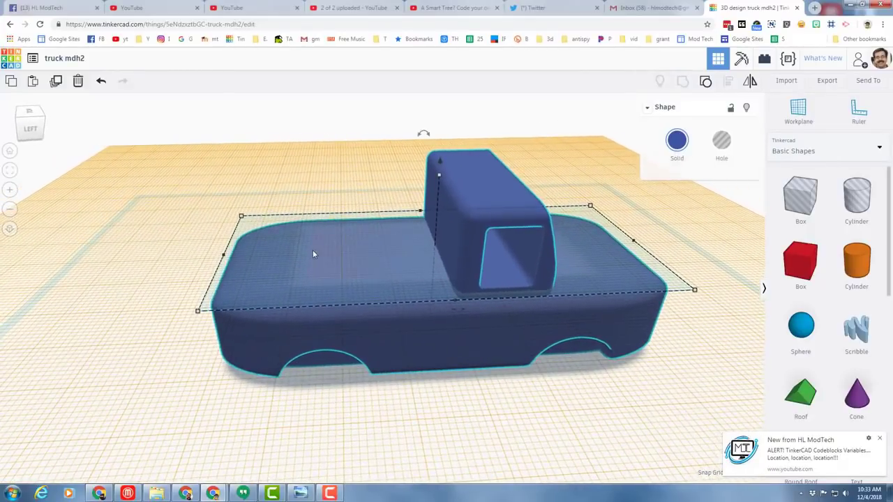
pyautogui.moveTo(230, 334)
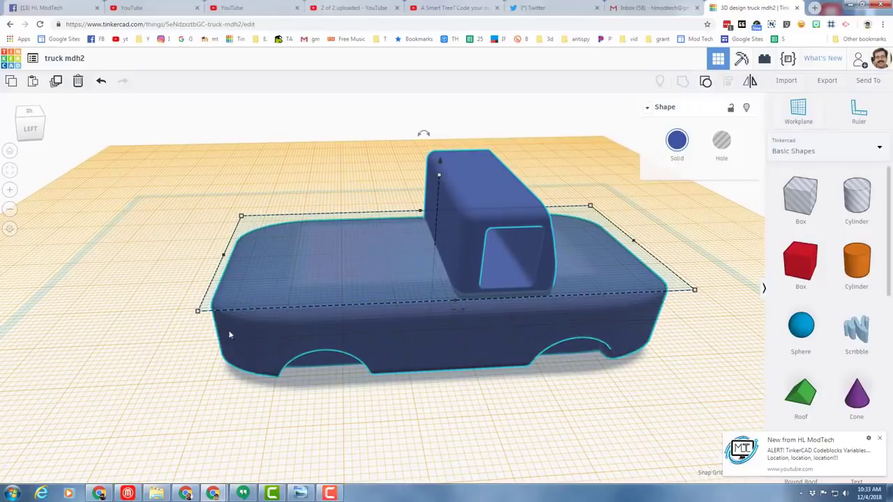
pyautogui.click(103, 305)
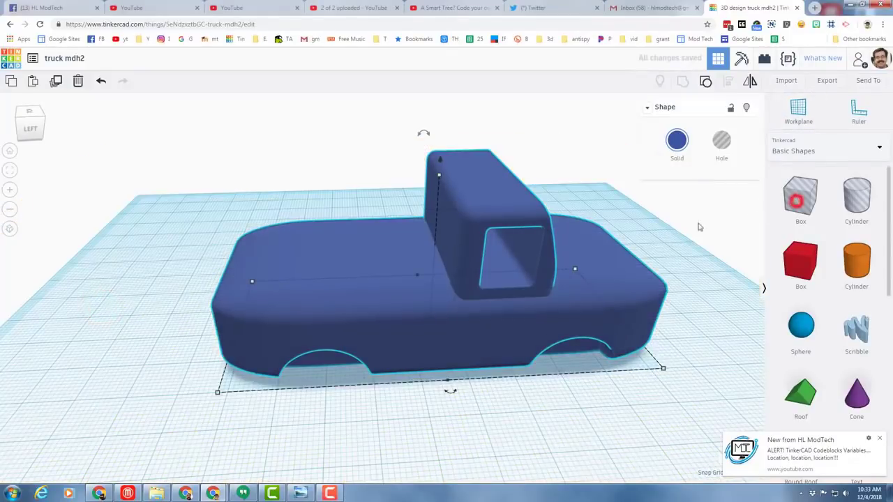
# Add a radius-2 hole box sized over the rear body as the bed and select it with the body
pyautogui.click(801, 198)
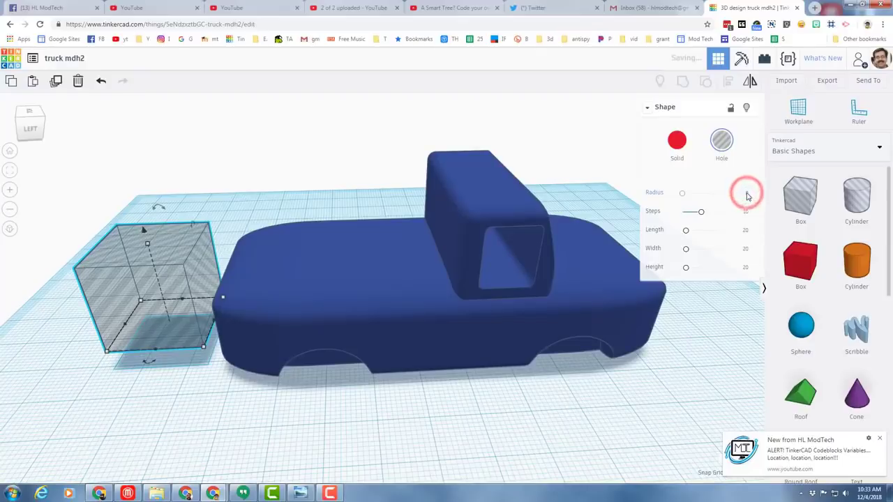
pyautogui.click(737, 194)
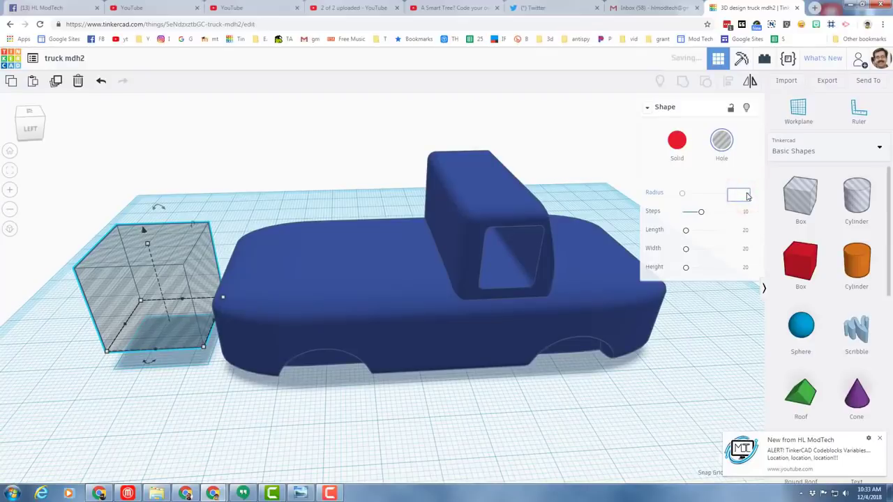
pyautogui.write('2')
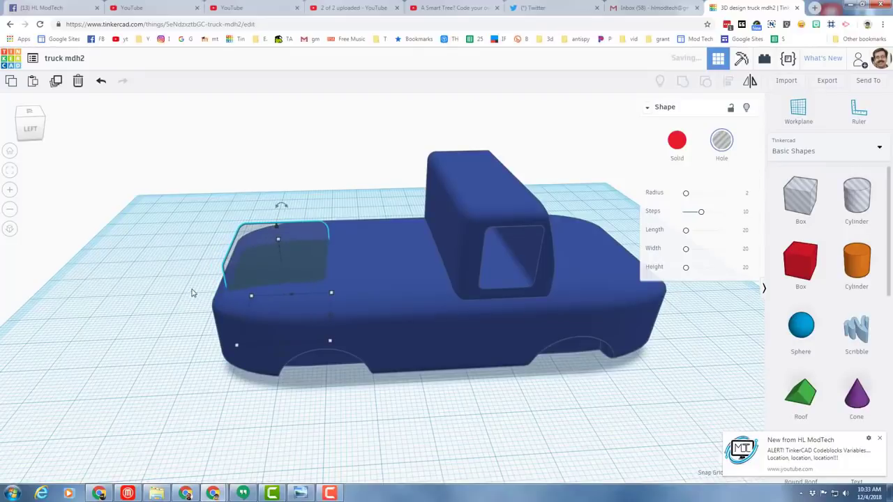
pyautogui.moveTo(328, 321)
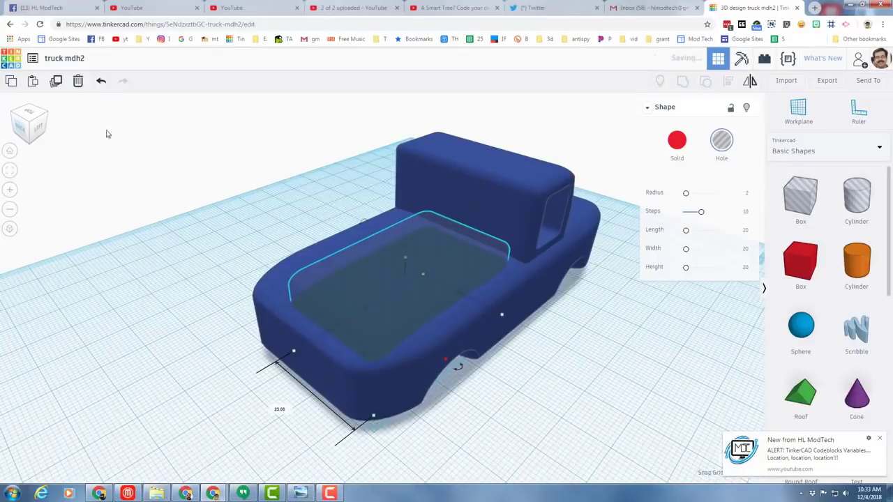
pyautogui.click(14, 112)
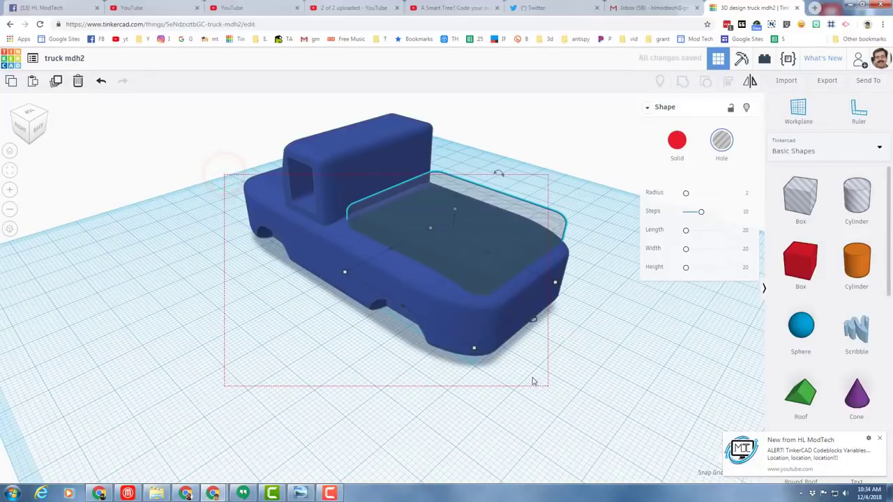
pyautogui.click(728, 81)
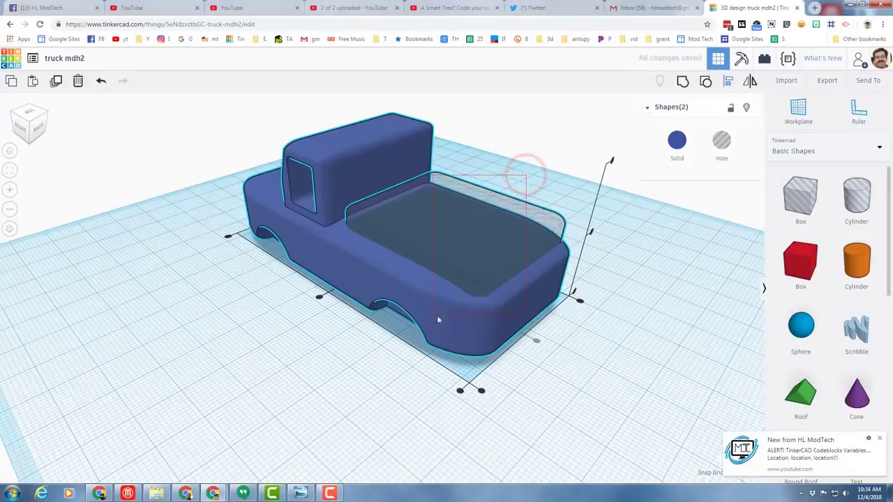
# Group the bed hole into the body, then ungroup the truck into separate parts
pyautogui.click(682, 79)
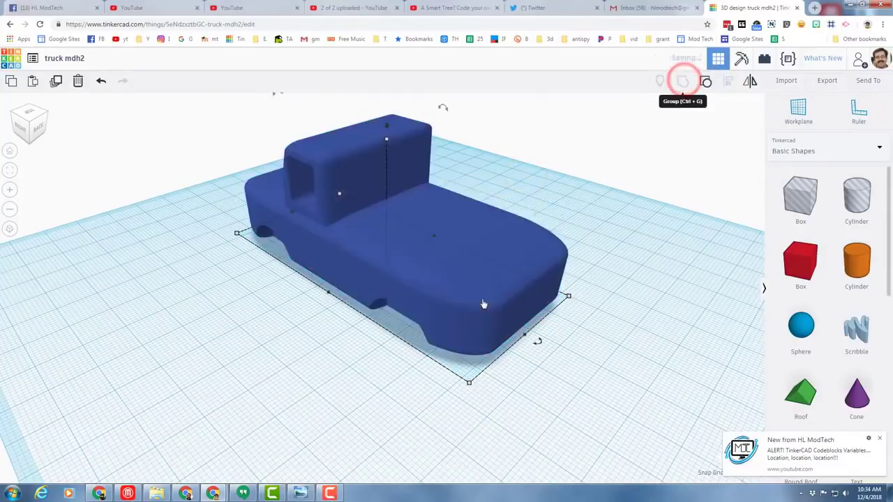
pyautogui.click(682, 81)
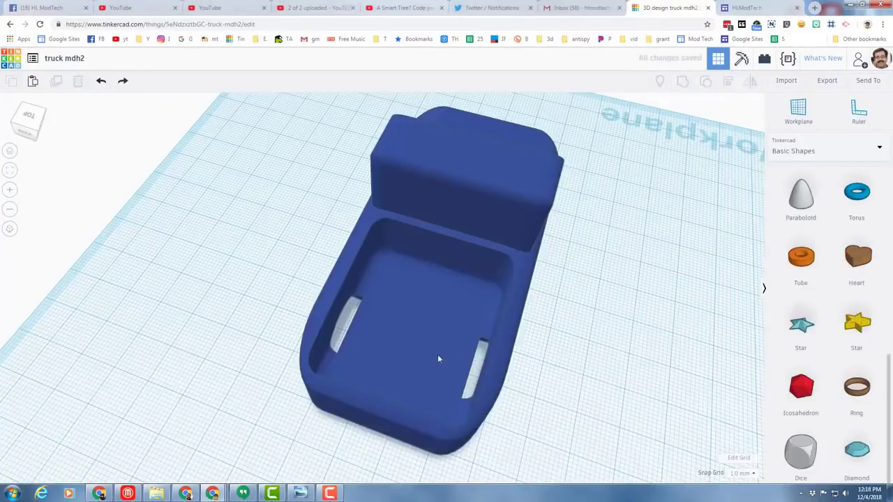
pyautogui.click(438, 358)
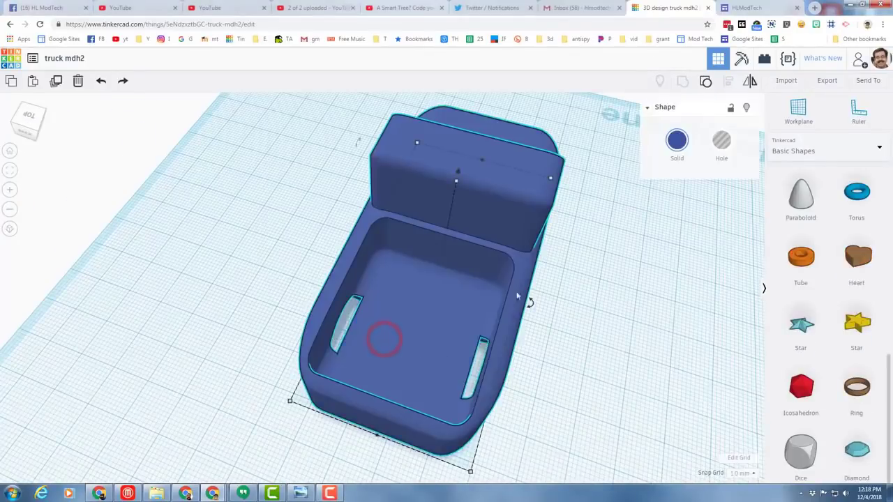
pyautogui.click(703, 81)
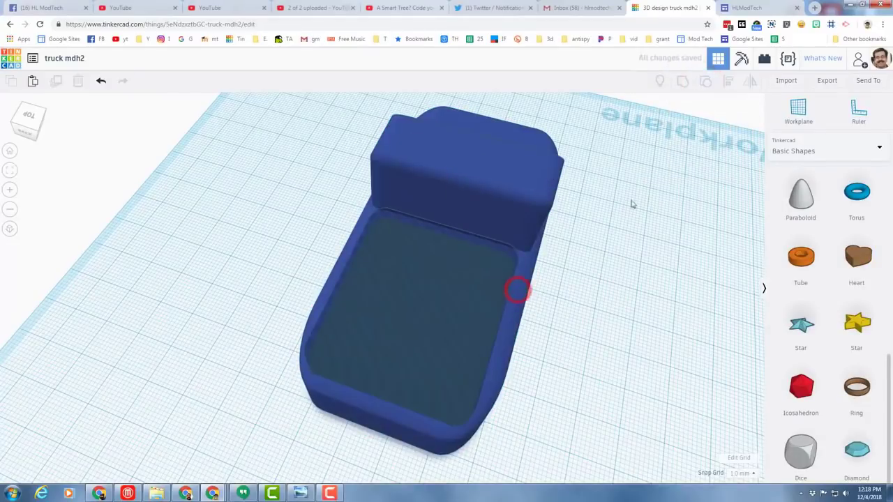
pyautogui.click(705, 80)
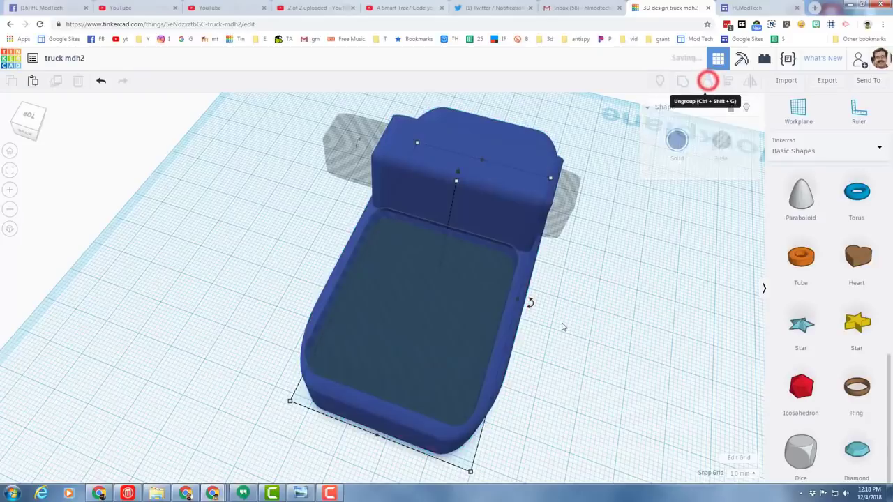
pyautogui.click(705, 81)
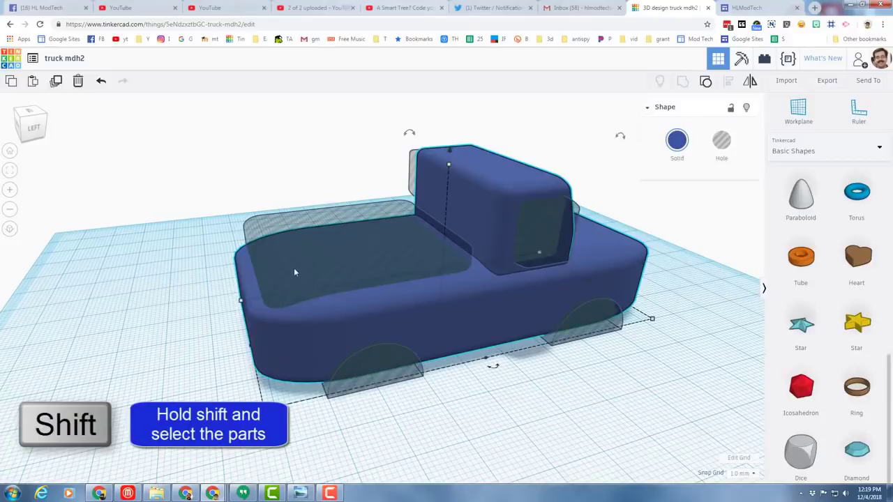
# Regroup the body with the cab window and wheel-well holes so they cut through
pyautogui.click(551, 229)
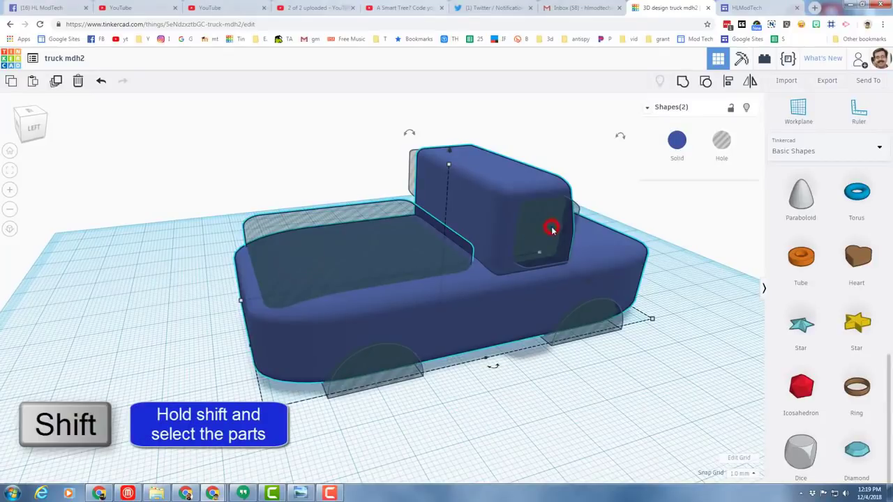
pyautogui.click(551, 229)
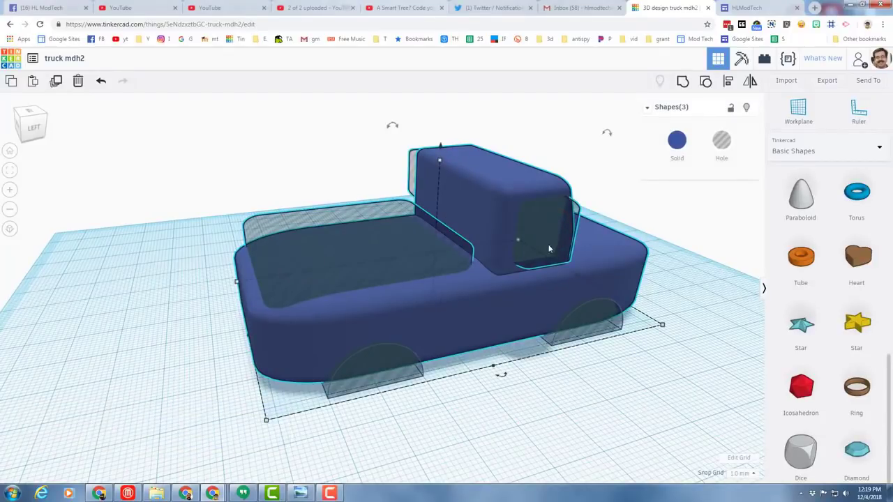
pyautogui.click(682, 81)
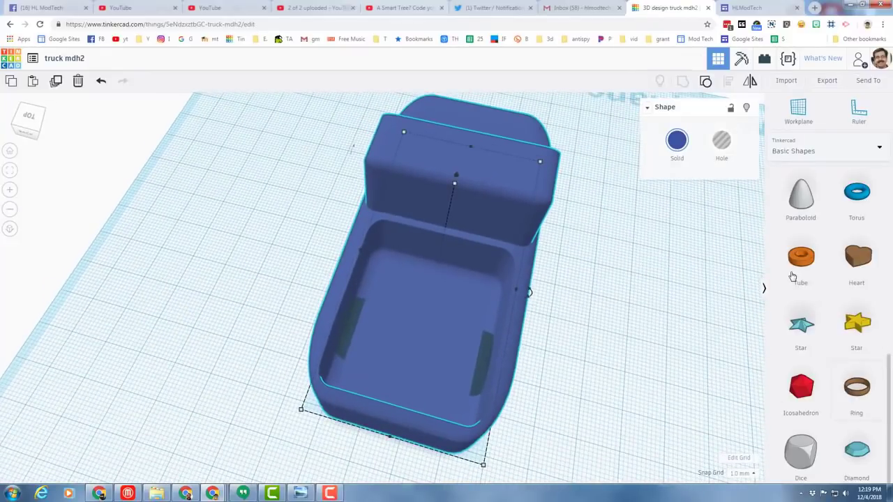
# Place a Round Roof hump in the bed, rotate it crosswise, then select the truck with both humps
pyautogui.scroll(-3)
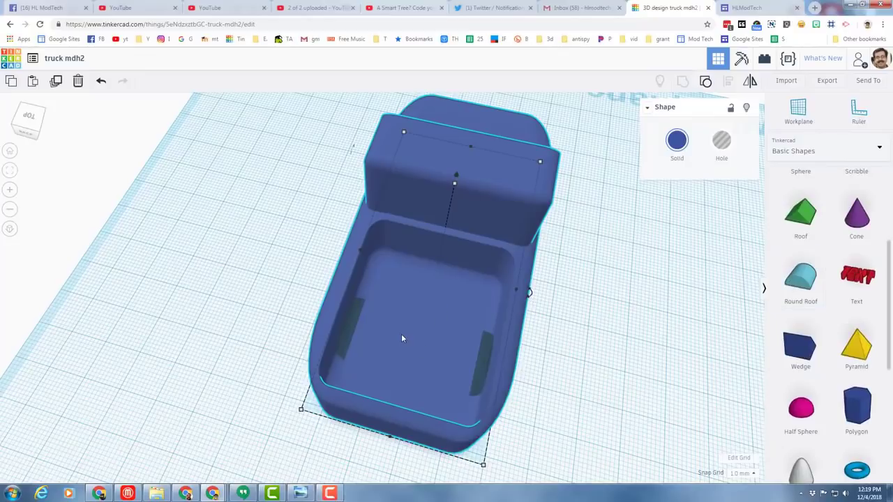
pyautogui.click(412, 336)
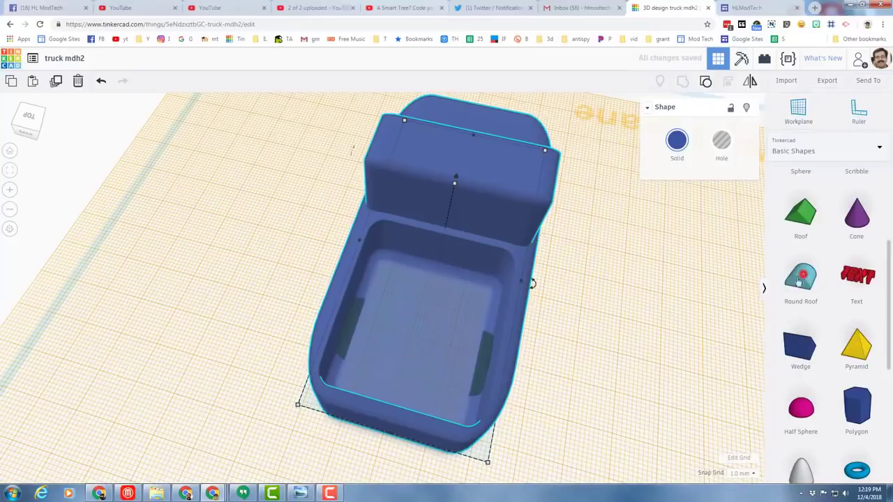
pyautogui.click(801, 276)
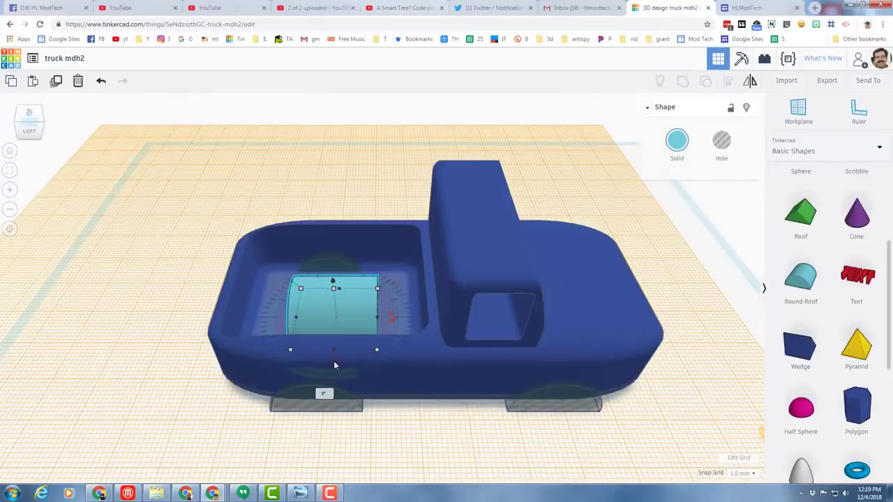
pyautogui.moveTo(396, 327)
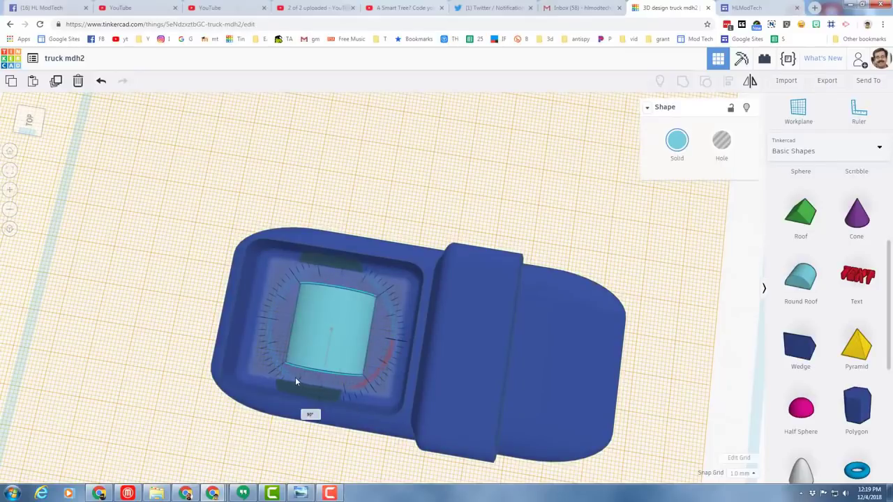
pyautogui.click(335, 335)
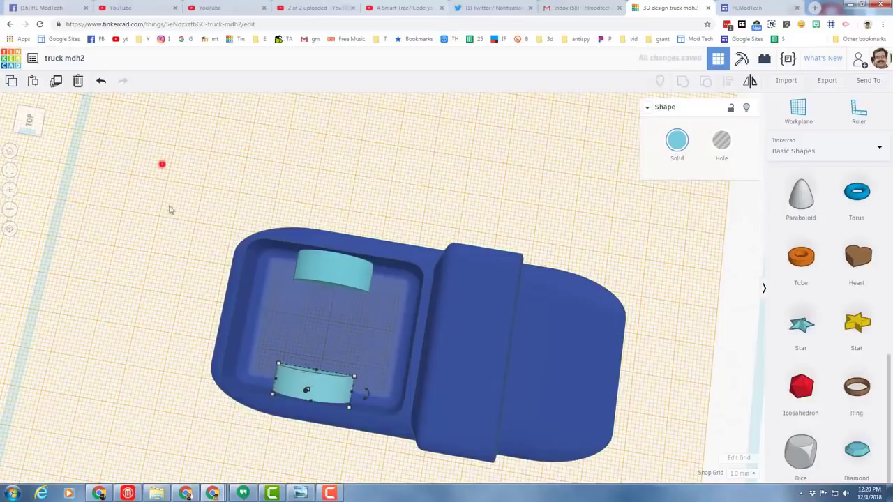
pyautogui.moveTo(162, 164); pyautogui.dragTo(653, 449)
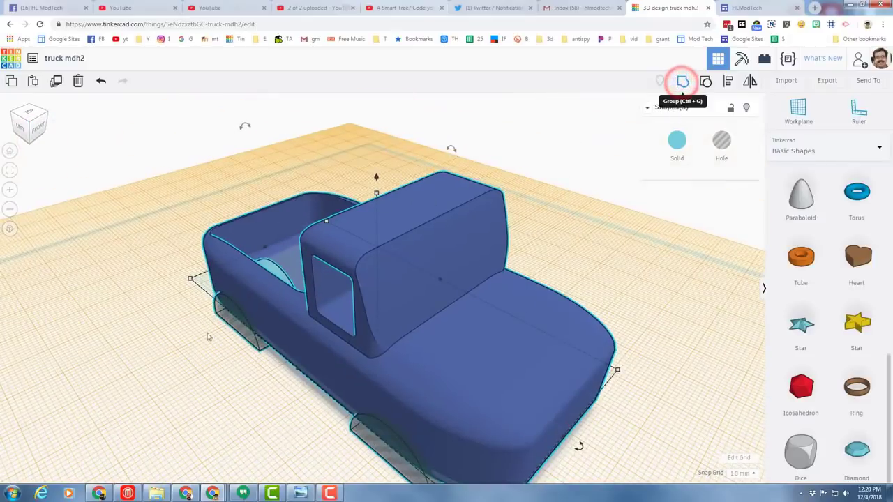
# Group the wheel well humps and truck body into one piece
pyautogui.click(682, 81)
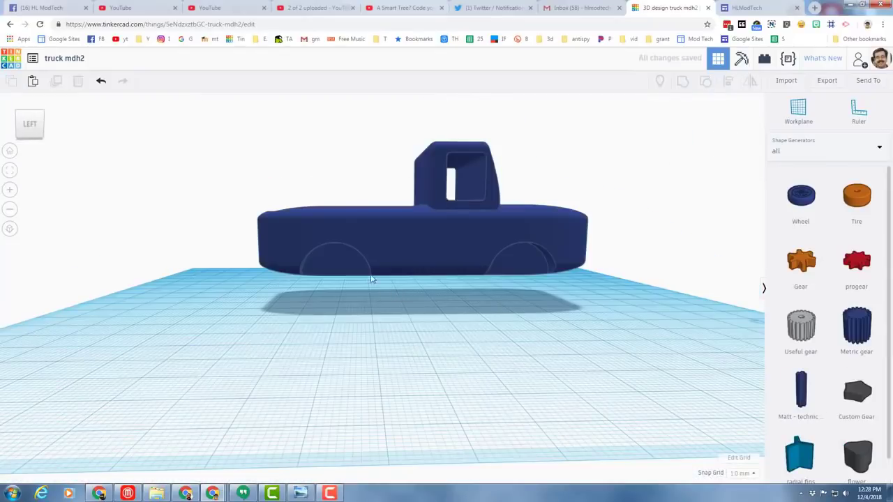
# Switch the shapes library to Shape Generators > All and find the Wheel generator
pyautogui.click(332, 270)
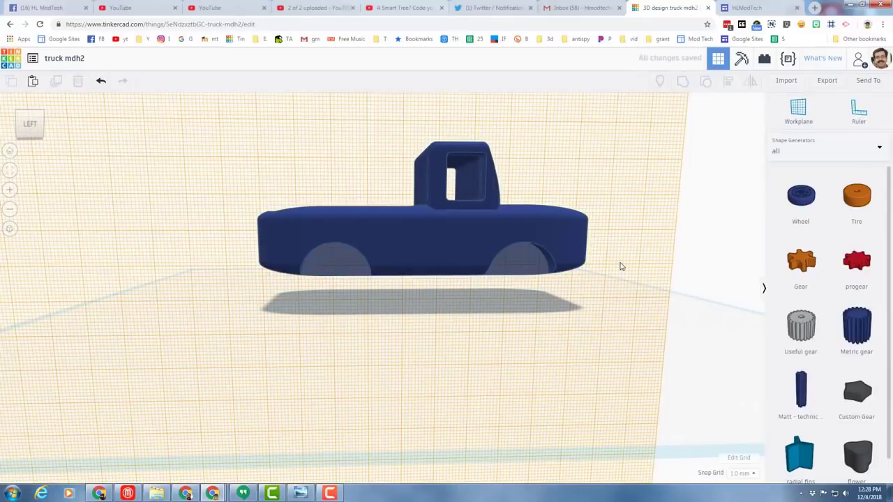
pyautogui.click(825, 148)
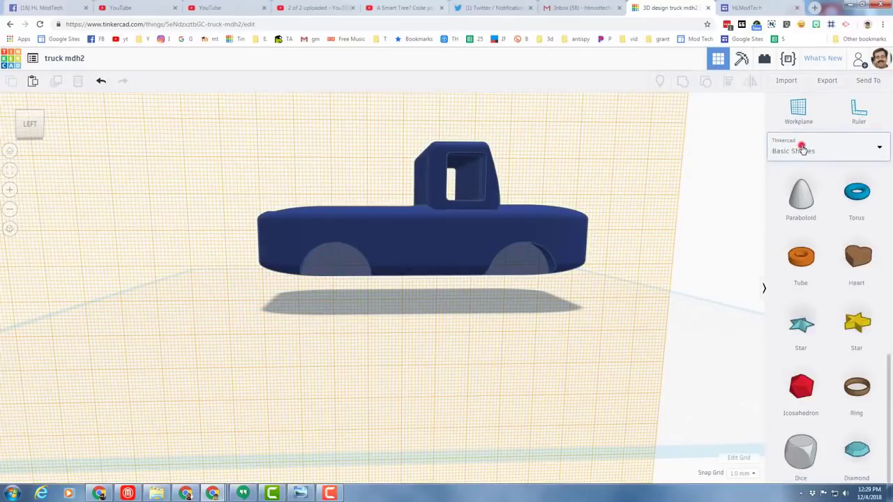
pyautogui.click(827, 148)
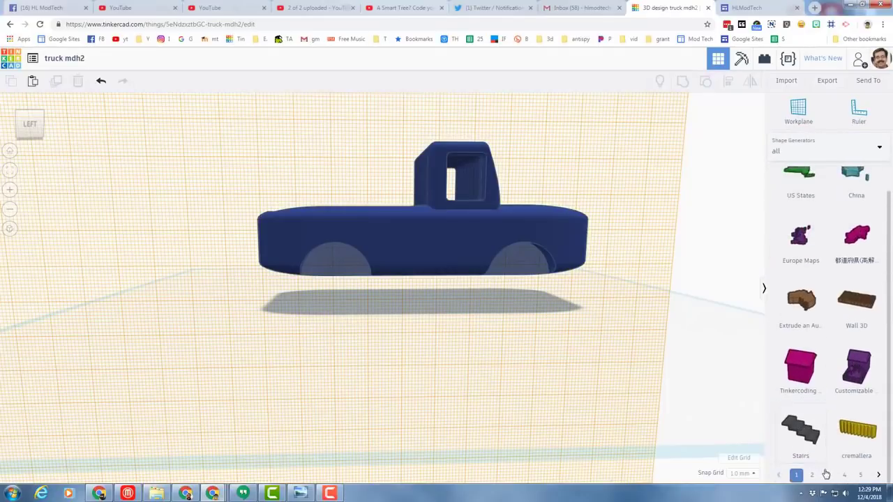
pyautogui.click(827, 474)
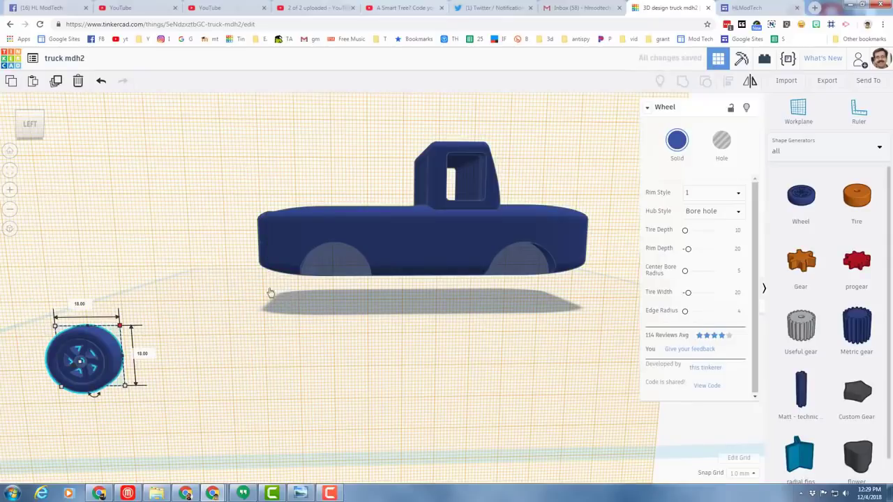
pyautogui.moveTo(112, 357)
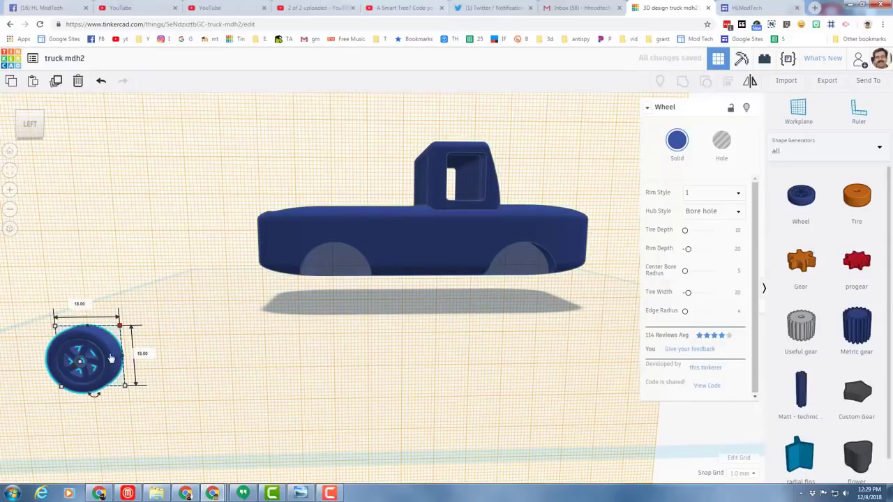
# Drop a generated Wheel and slide it under the truck's rear wheel well
pyautogui.moveTo(83, 356); pyautogui.dragTo(272, 324)
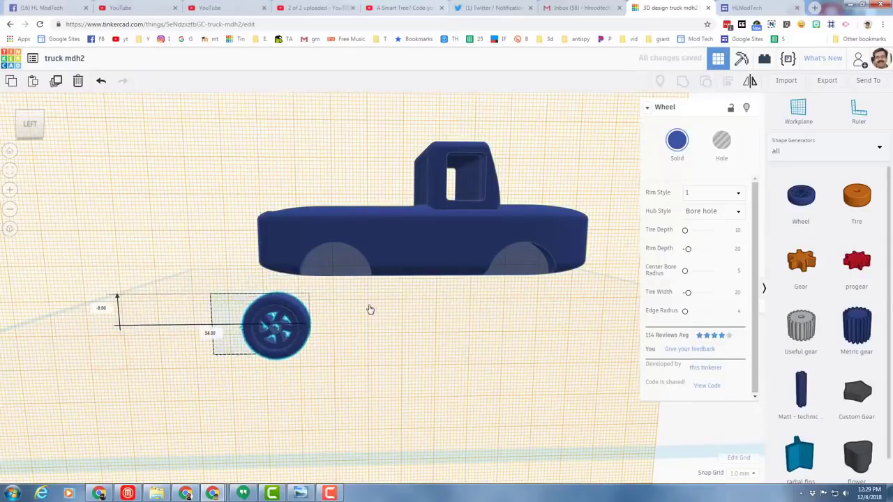
pyautogui.moveTo(276, 324); pyautogui.dragTo(334, 282)
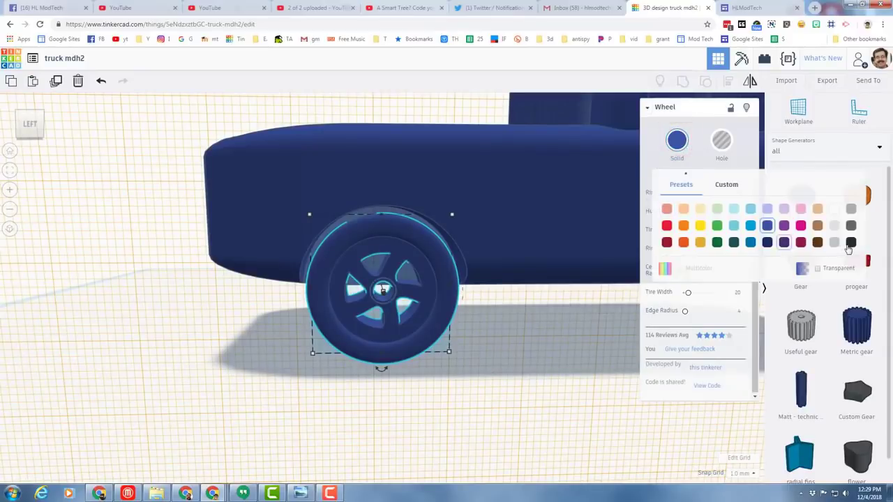
# Colour the wheel black and duplicate it into the front wheel well
pyautogui.click(851, 243)
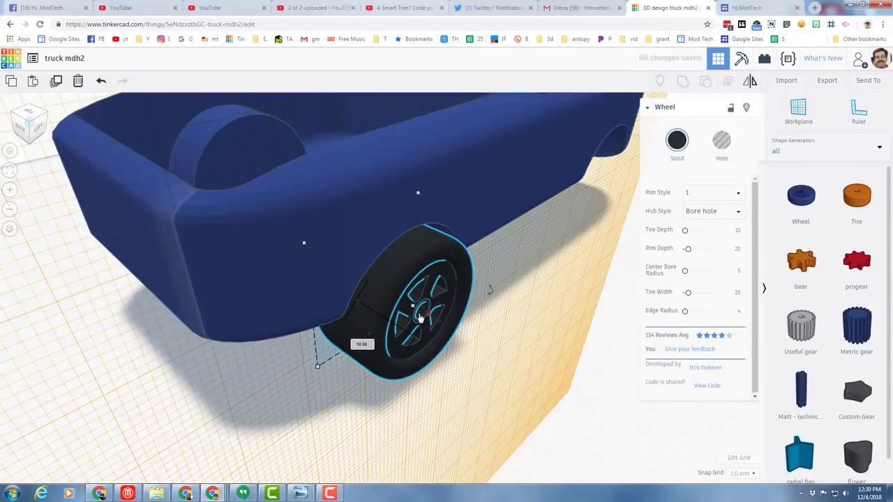
pyautogui.click(440, 323)
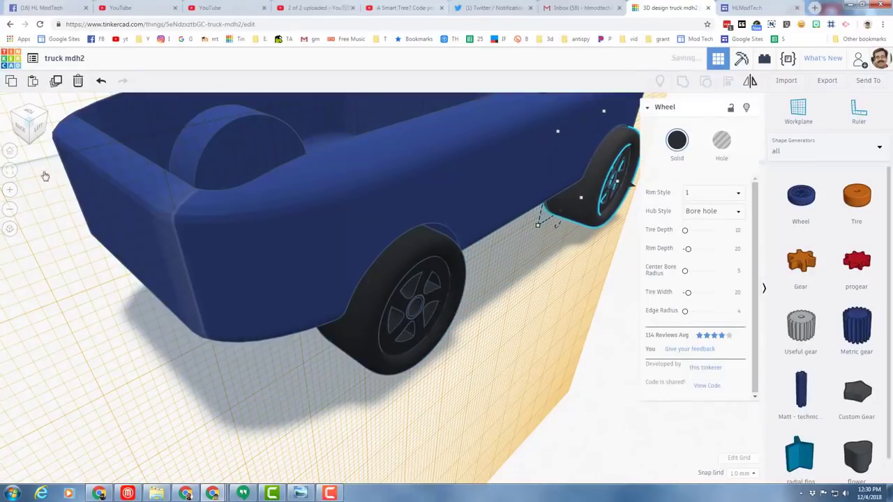
pyautogui.click(11, 170)
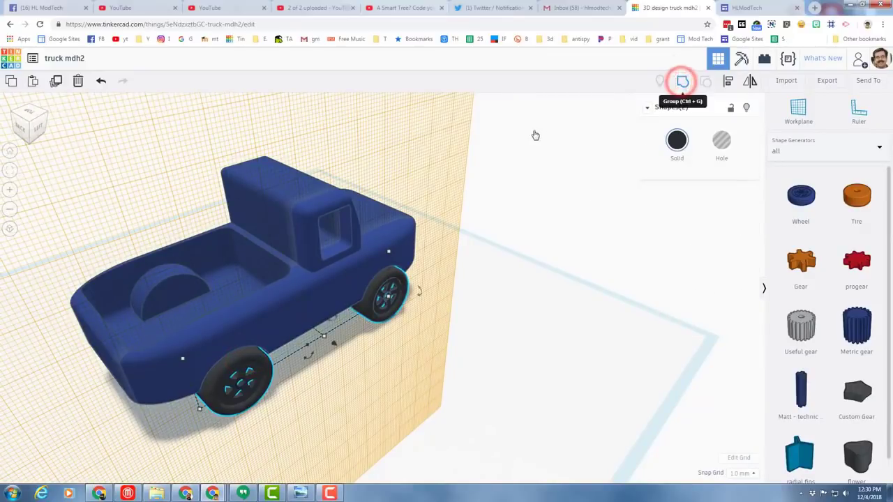
# Group the two wheels and drag a copy to the truck's opposite side
pyautogui.click(680, 81)
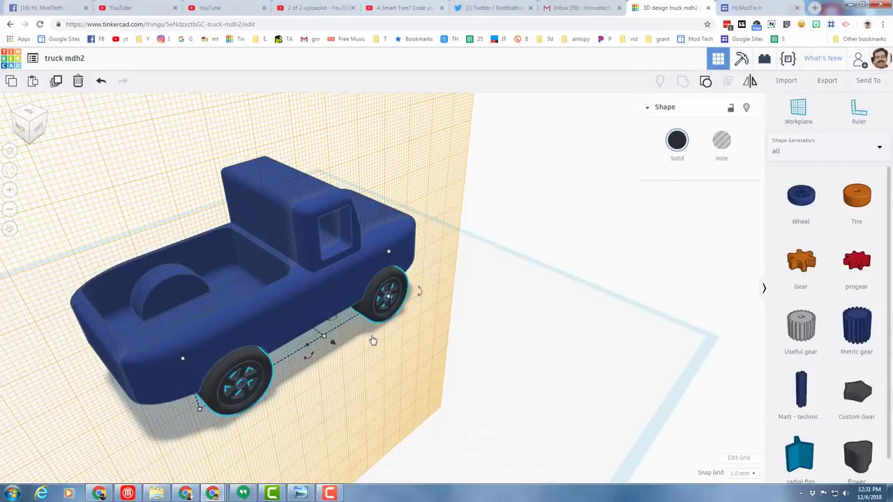
pyautogui.moveTo(56, 81)
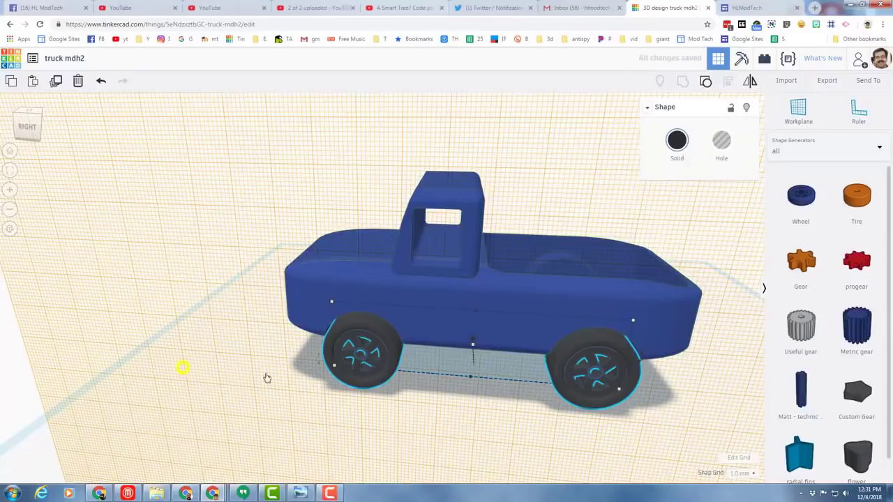
pyautogui.moveTo(268, 377); pyautogui.dragTo(571, 349)
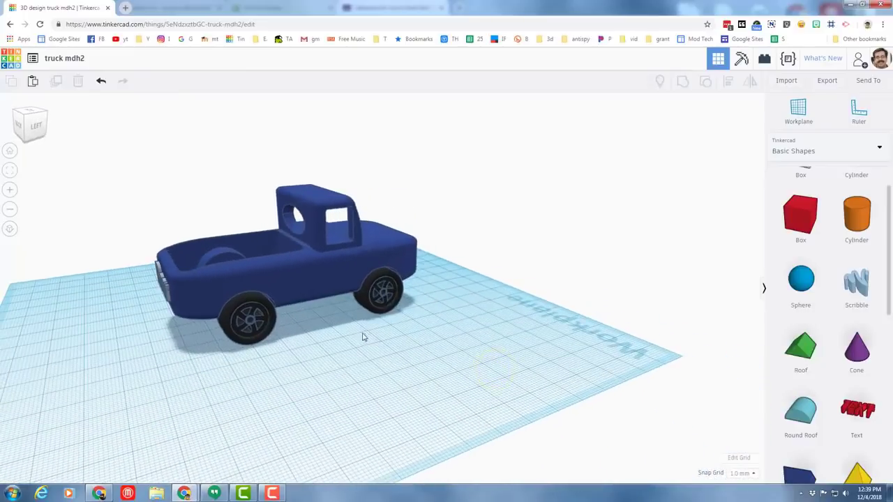
pyautogui.moveTo(368, 344)
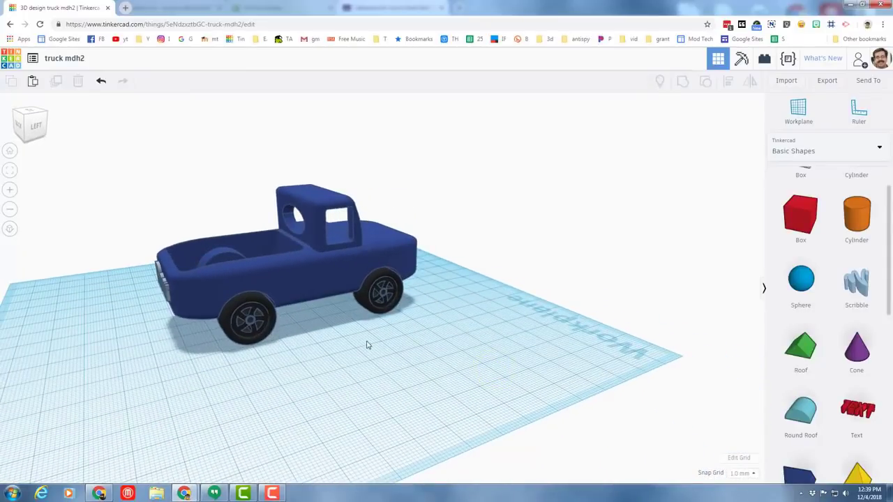
pyautogui.moveTo(368, 345); pyautogui.dragTo(410, 336)
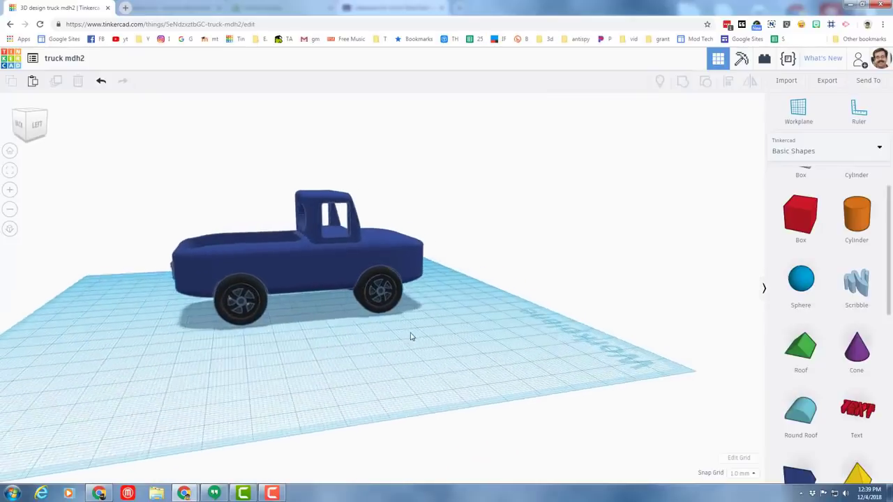